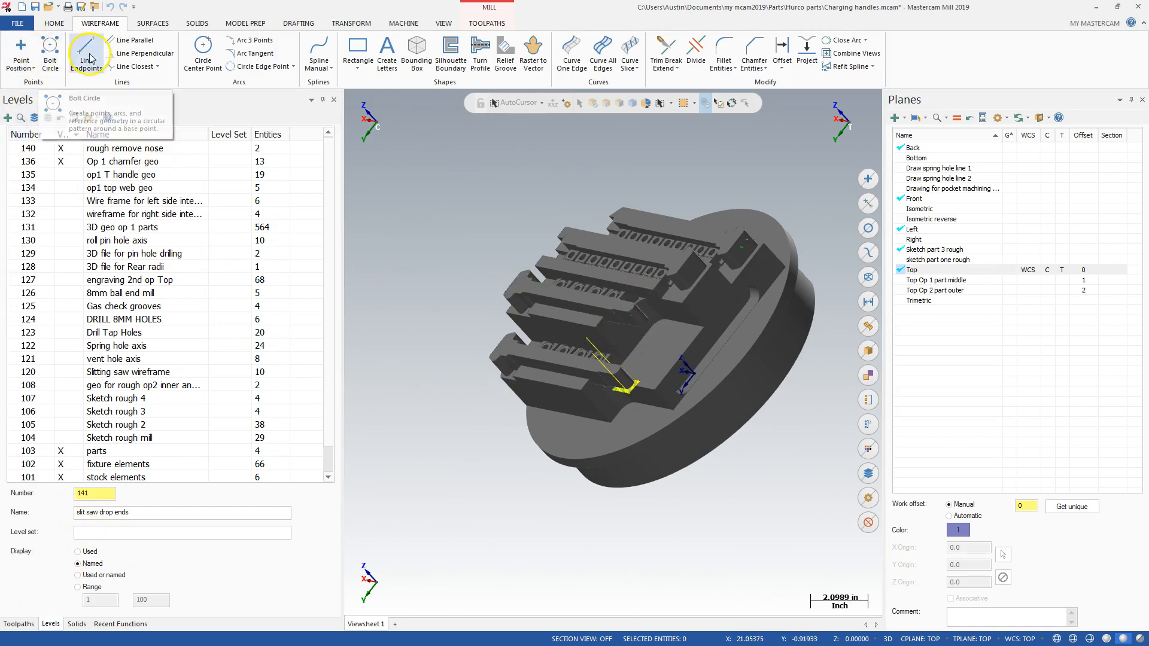
- Start the Line Endpoints tool from the Wireframe commands
left_click(86, 53)
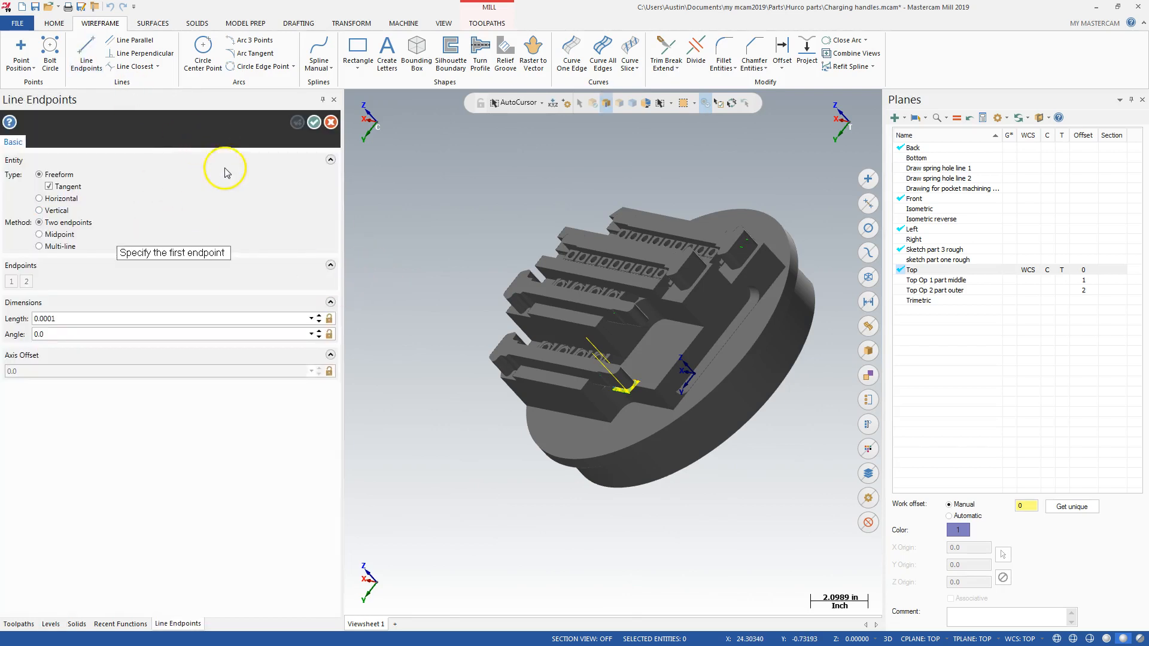
mouse_move(224, 184)
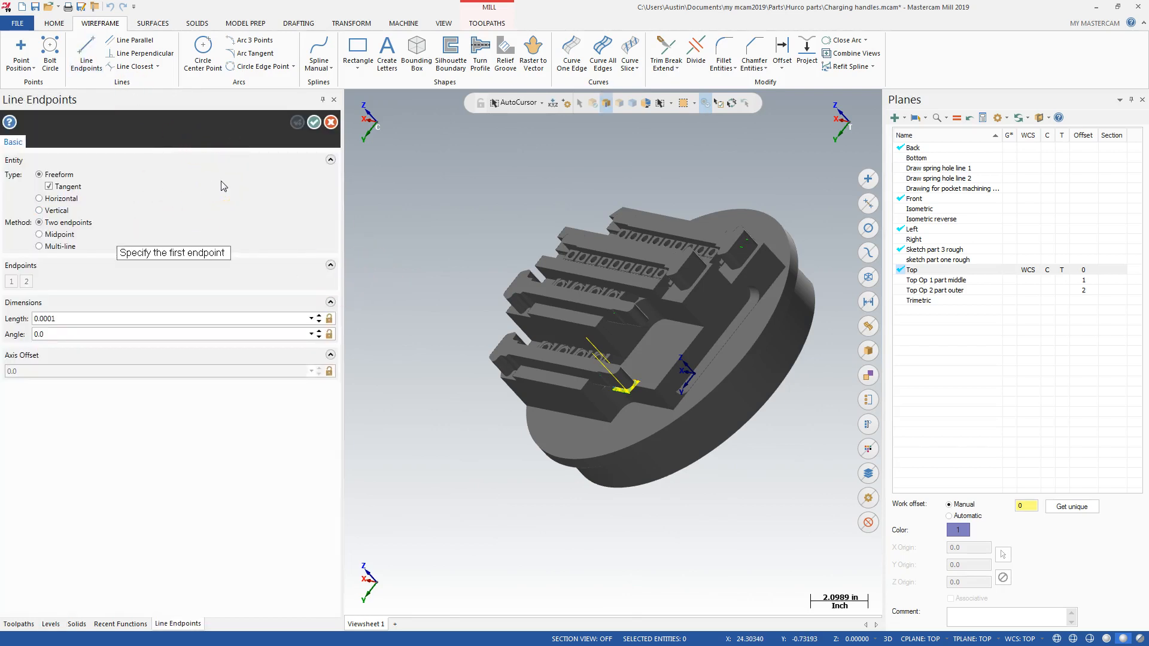
mouse_move(599, 379)
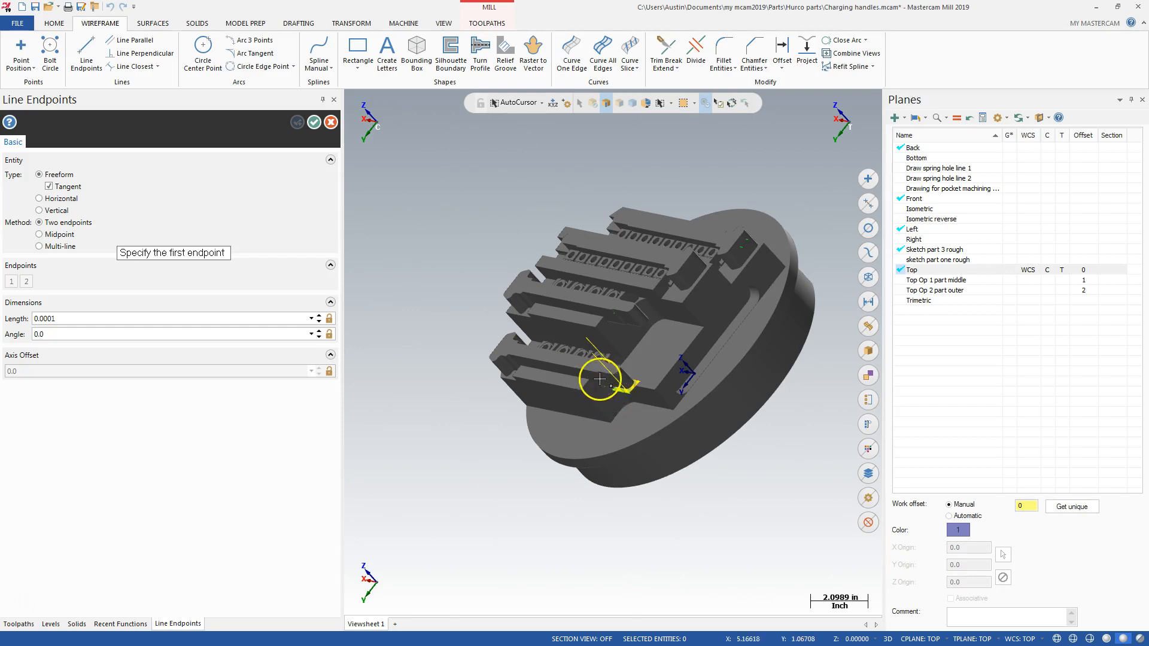
mouse_move(148, 133)
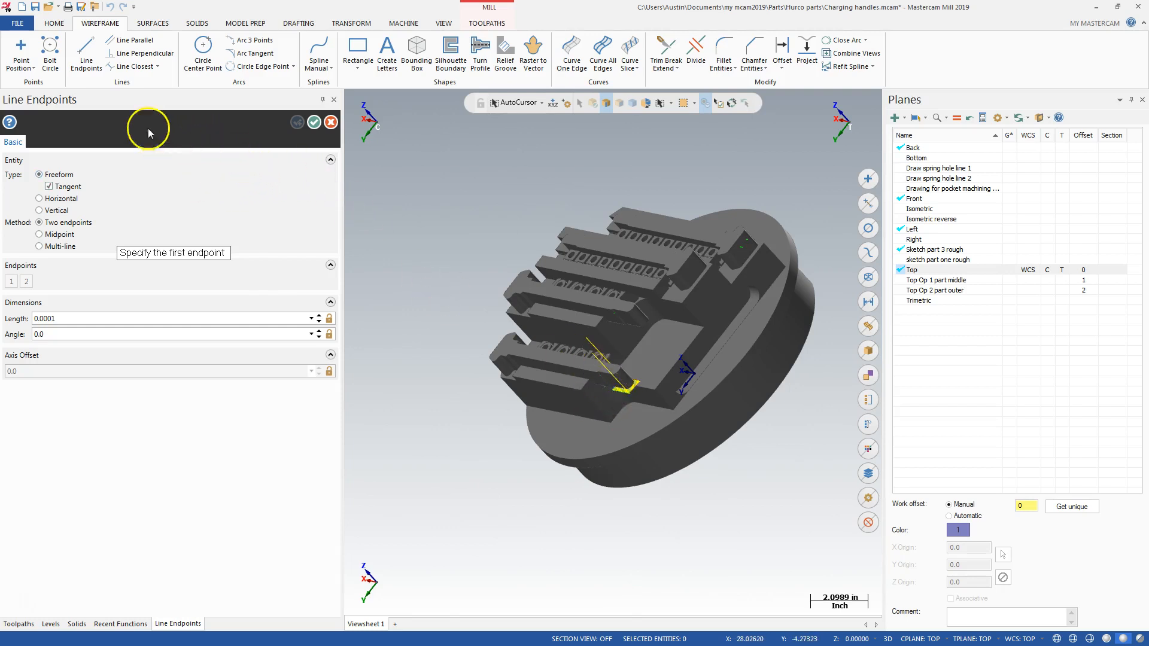
mouse_move(86, 55)
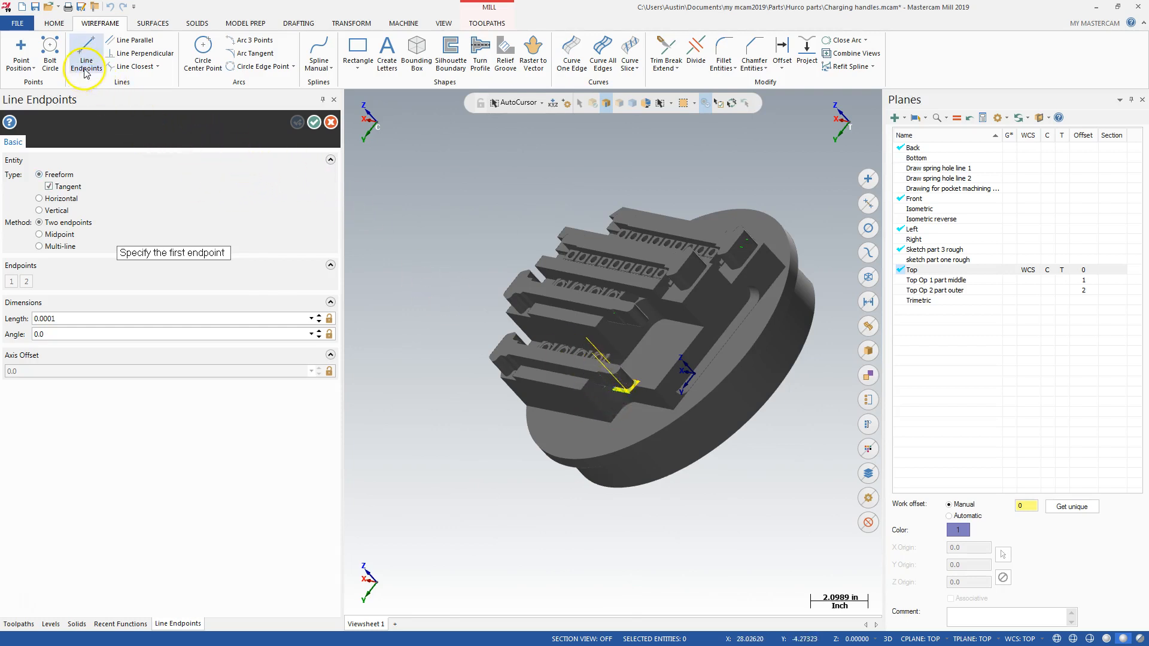
mouse_move(86, 55)
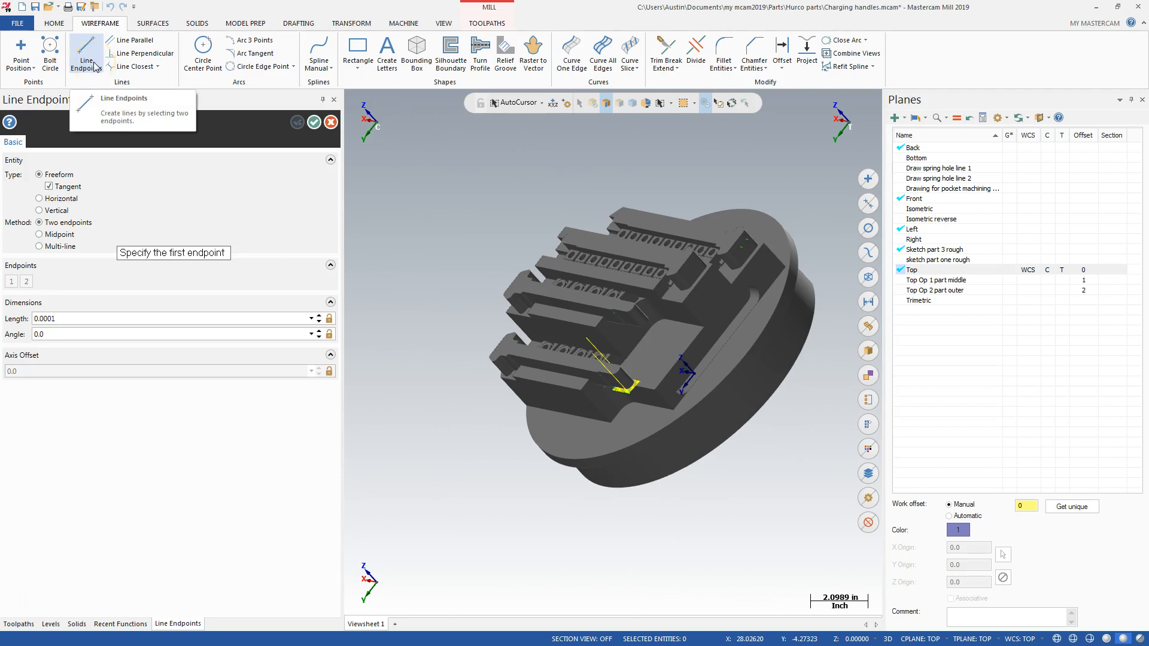
mouse_move(554, 225)
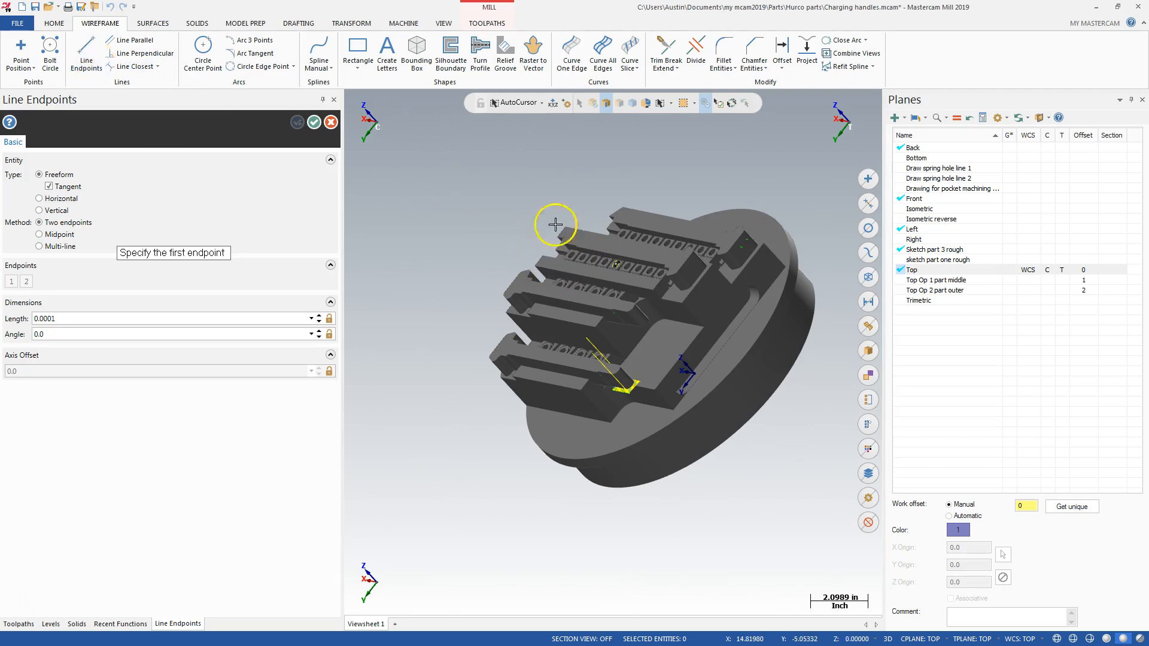
mouse_move(86, 52)
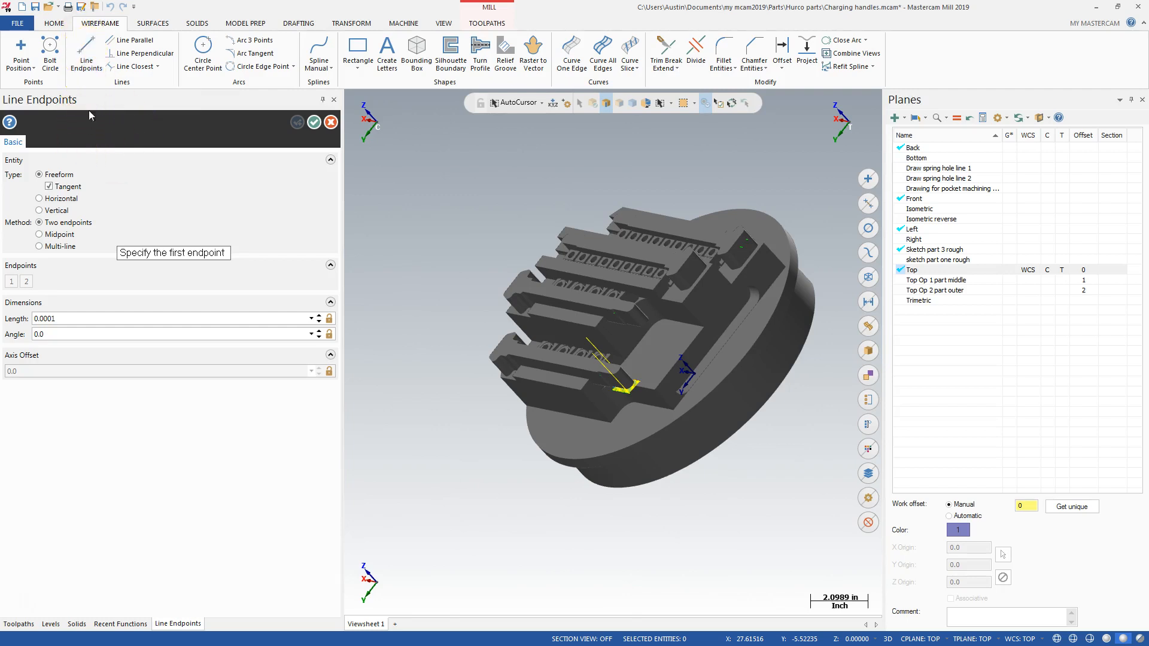
- Show the Levels list scrolled to the empty current level 141, slit saw drop ends
left_click(50, 624)
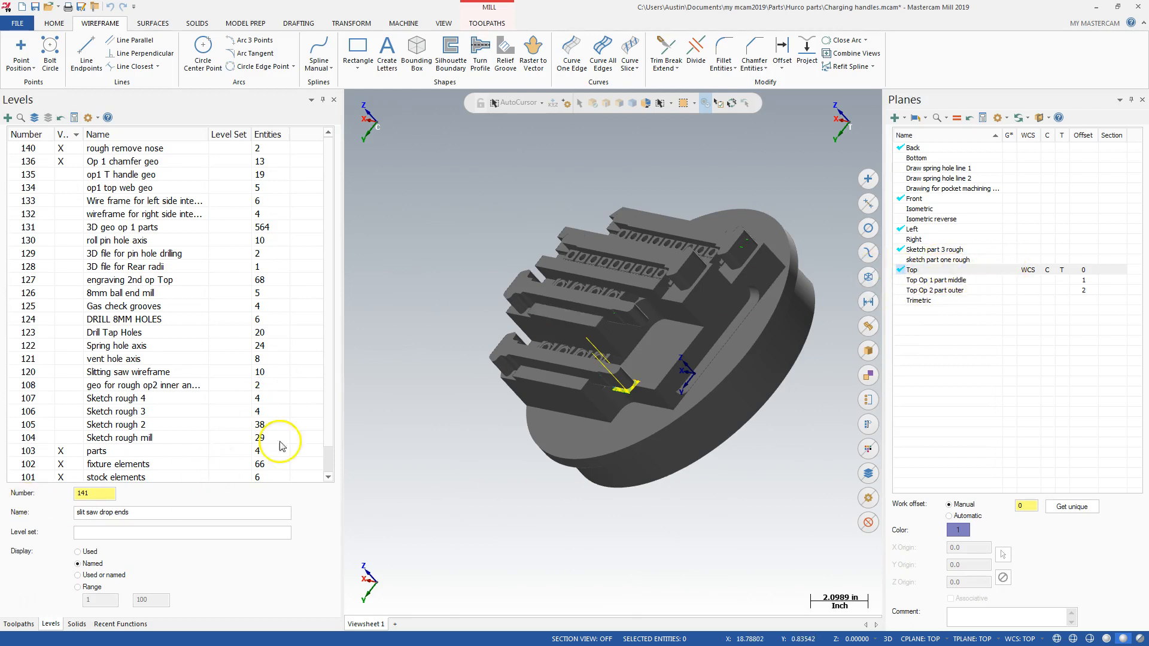
scroll("down", 3)
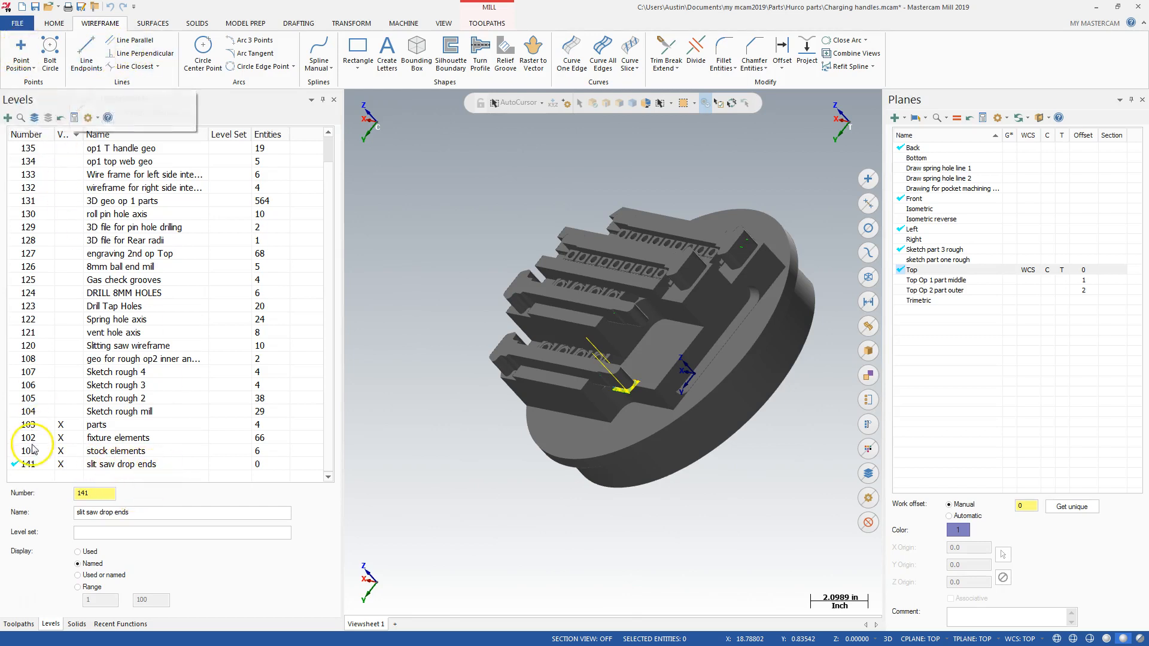
- Return to Line Endpoints, ready to type the first endpoint's X coordinate
left_click(86, 51)
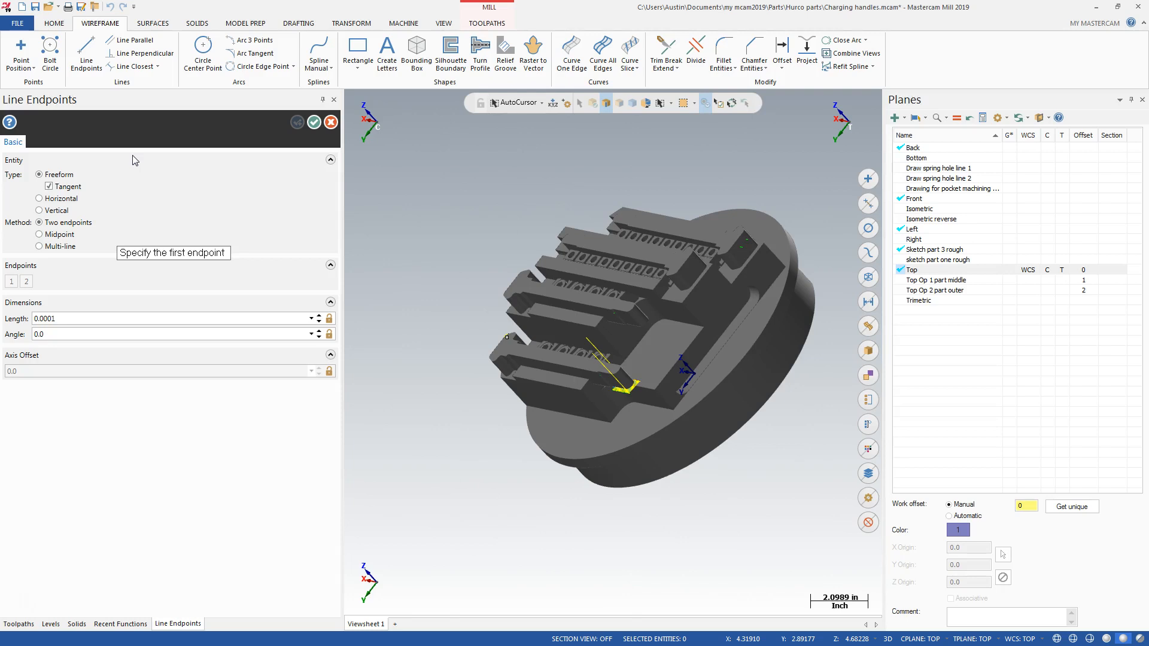
mouse_move(790, 323)
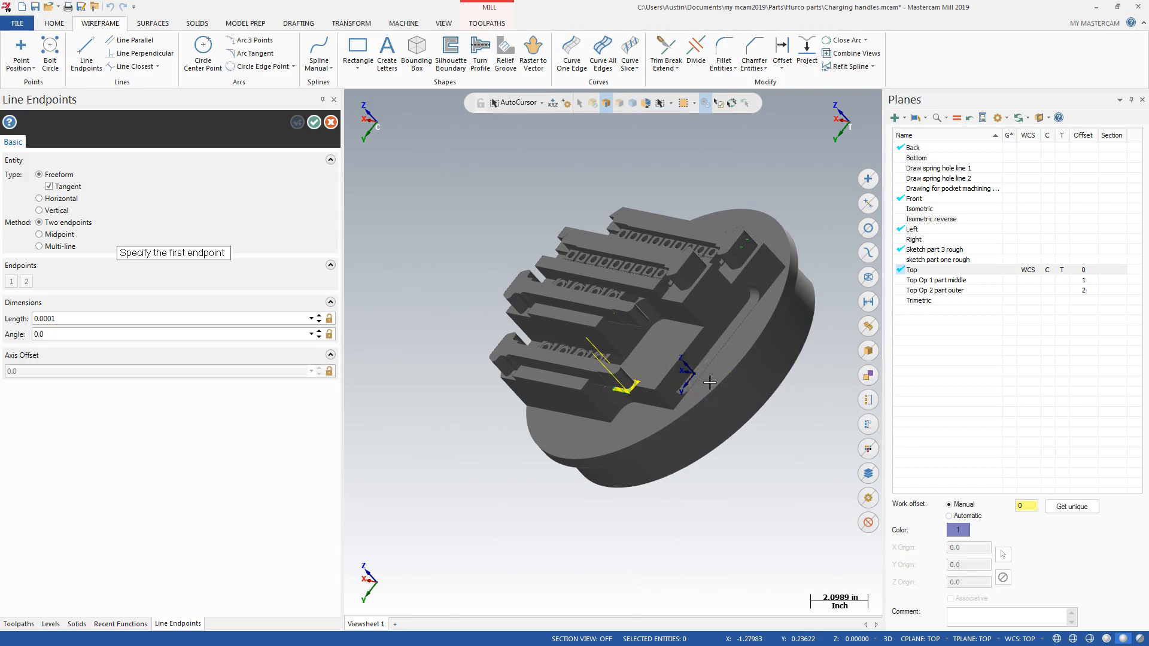
mouse_move(678, 384)
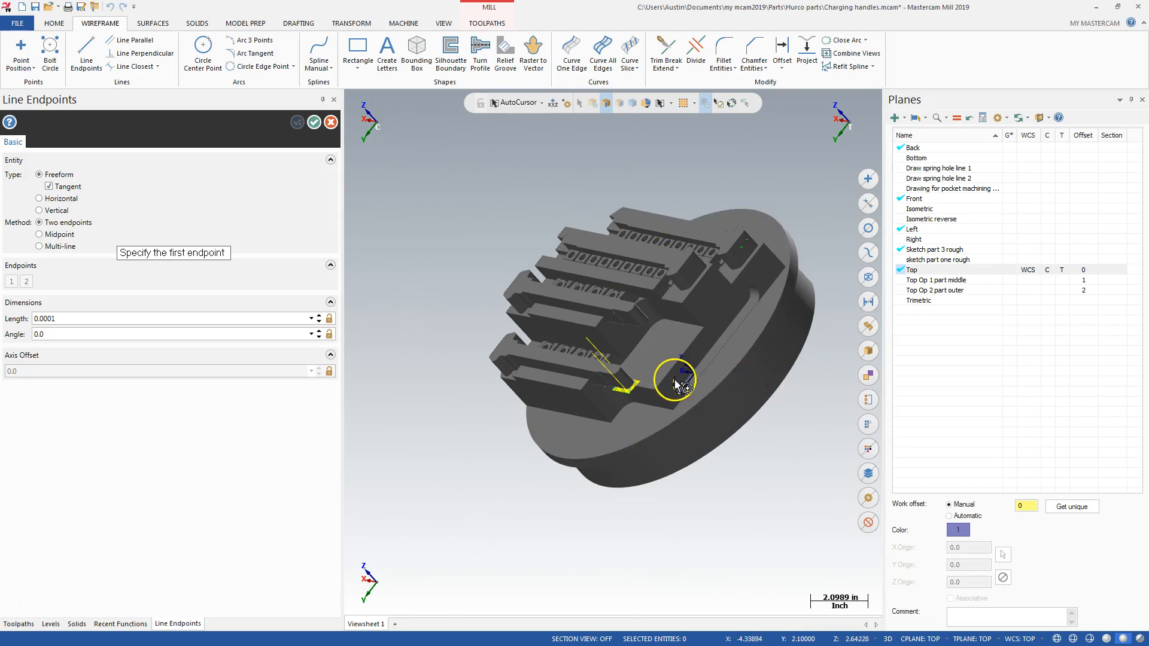
mouse_move(359, 218)
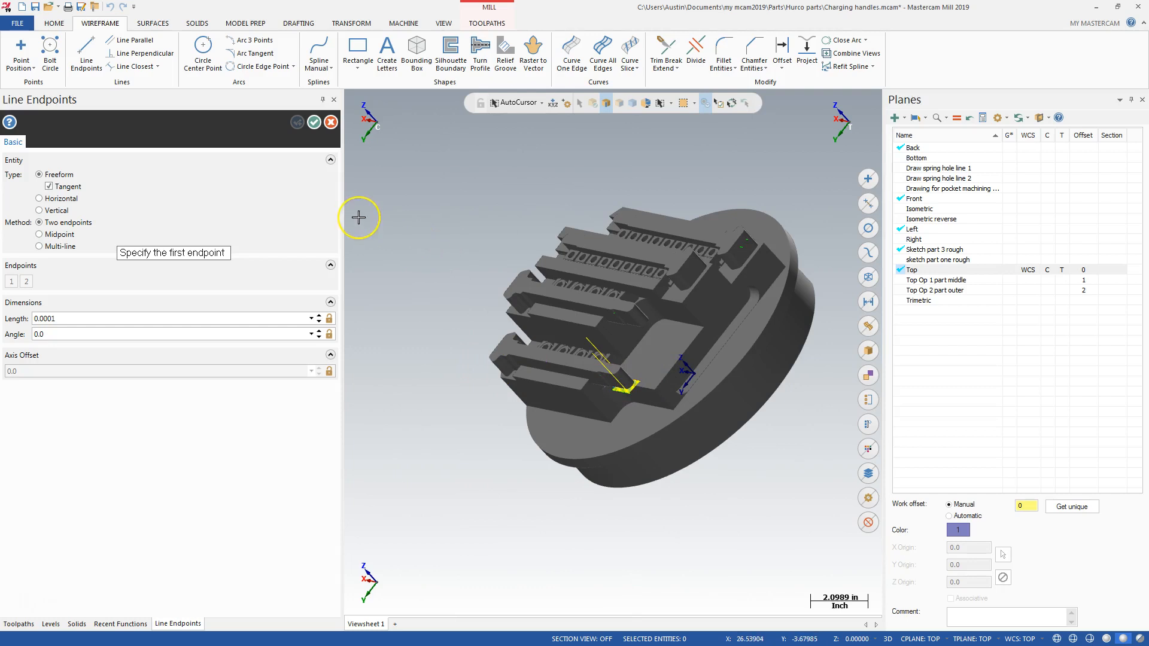
mouse_move(358, 216)
type("-1.2909")
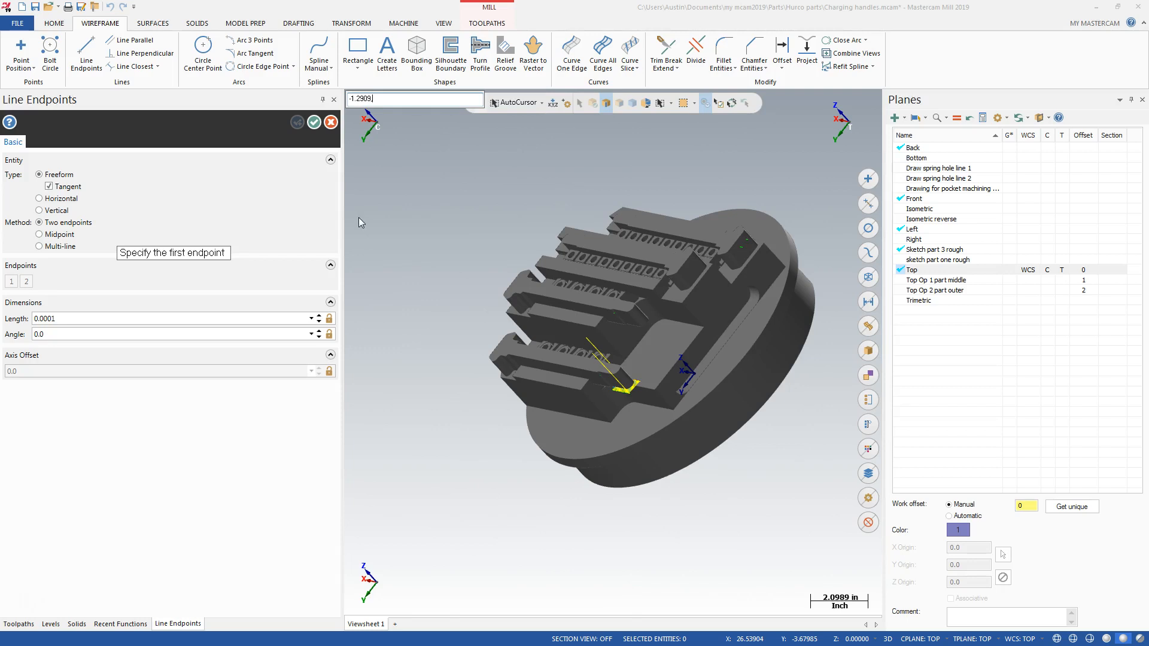
- Enter the first endpoint's Y 4.39 and Z values after commas and confirm the point
type(",")
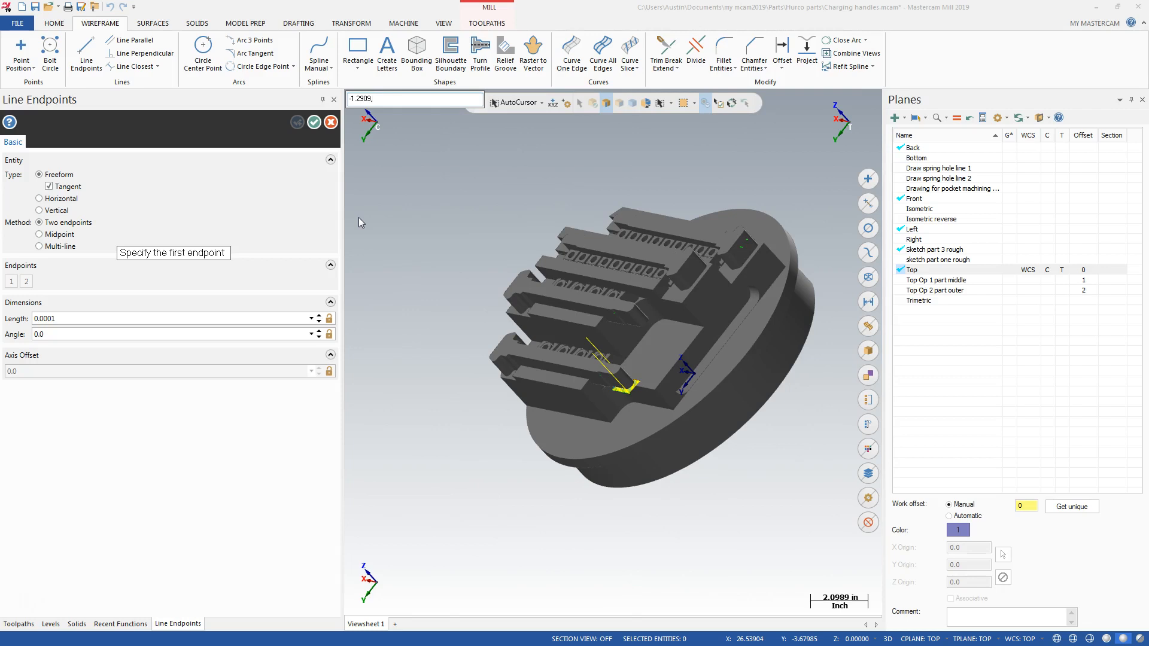
mouse_move(357, 52)
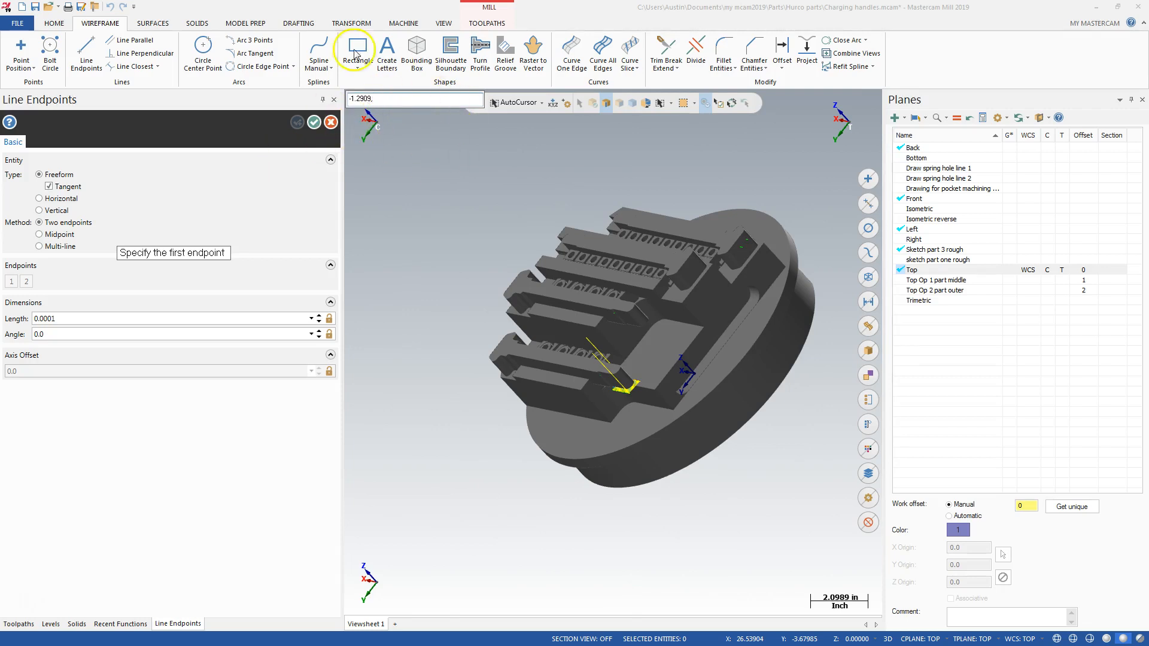
mouse_move(567, 221)
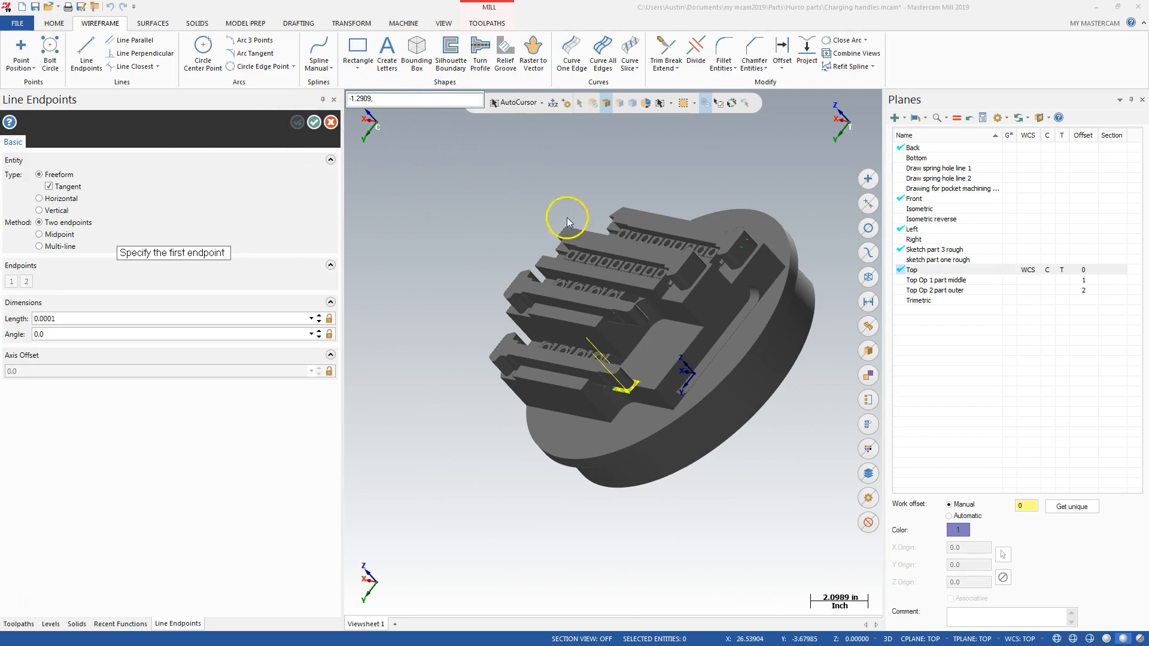
mouse_move(538, 566)
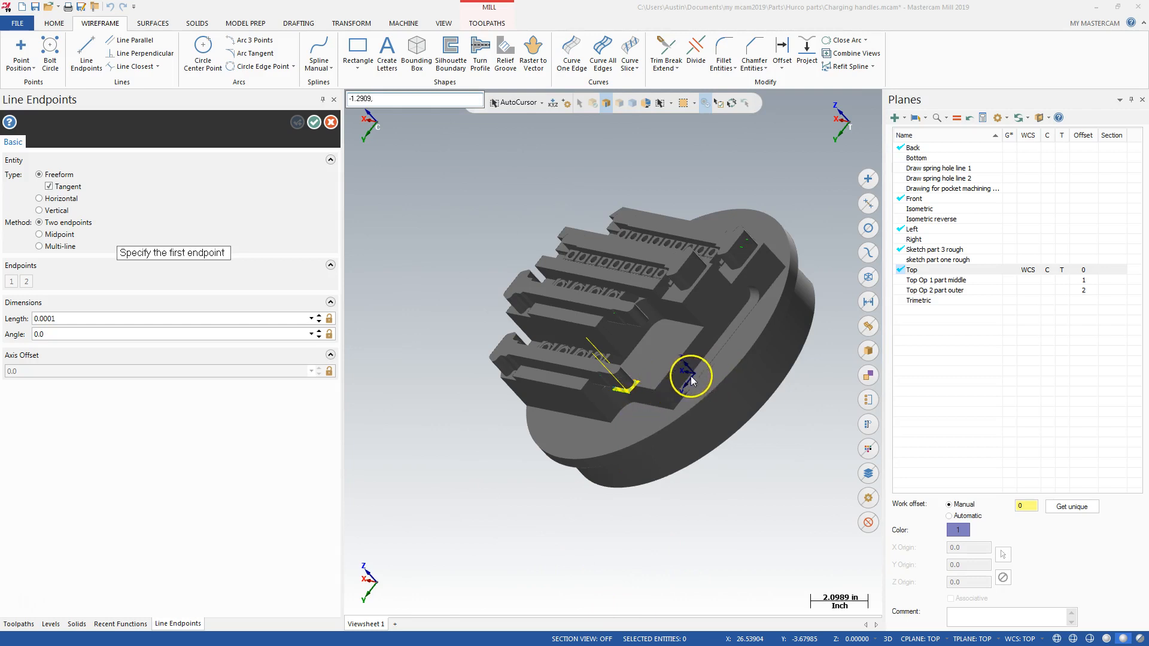
mouse_move(518, 433)
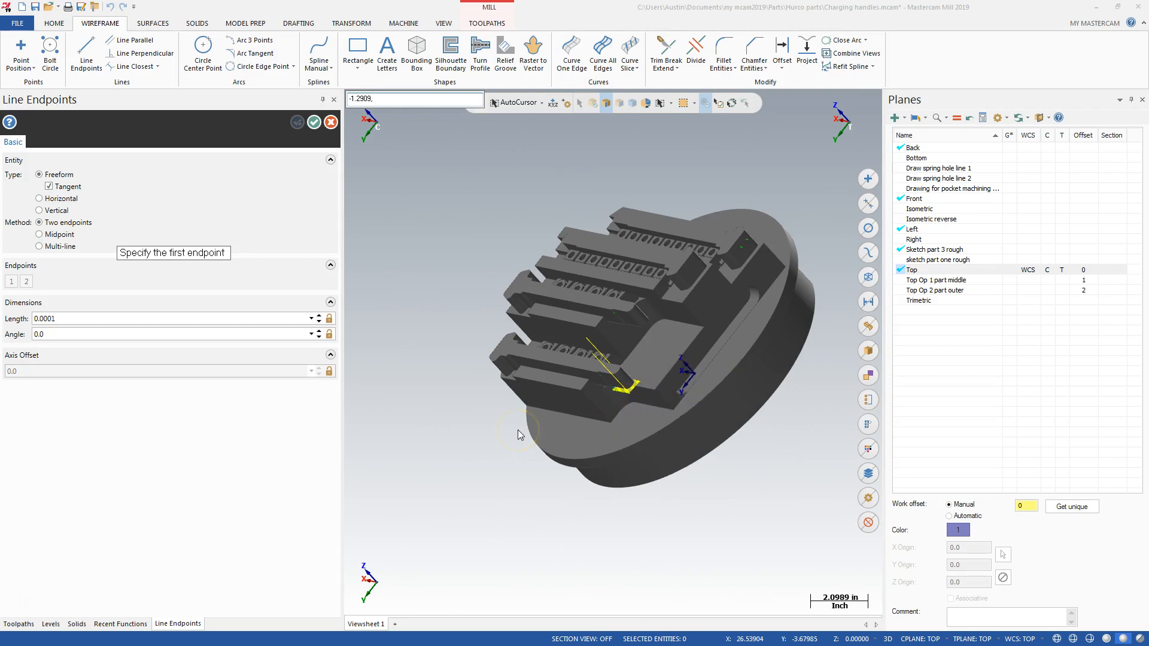
type("4.393,")
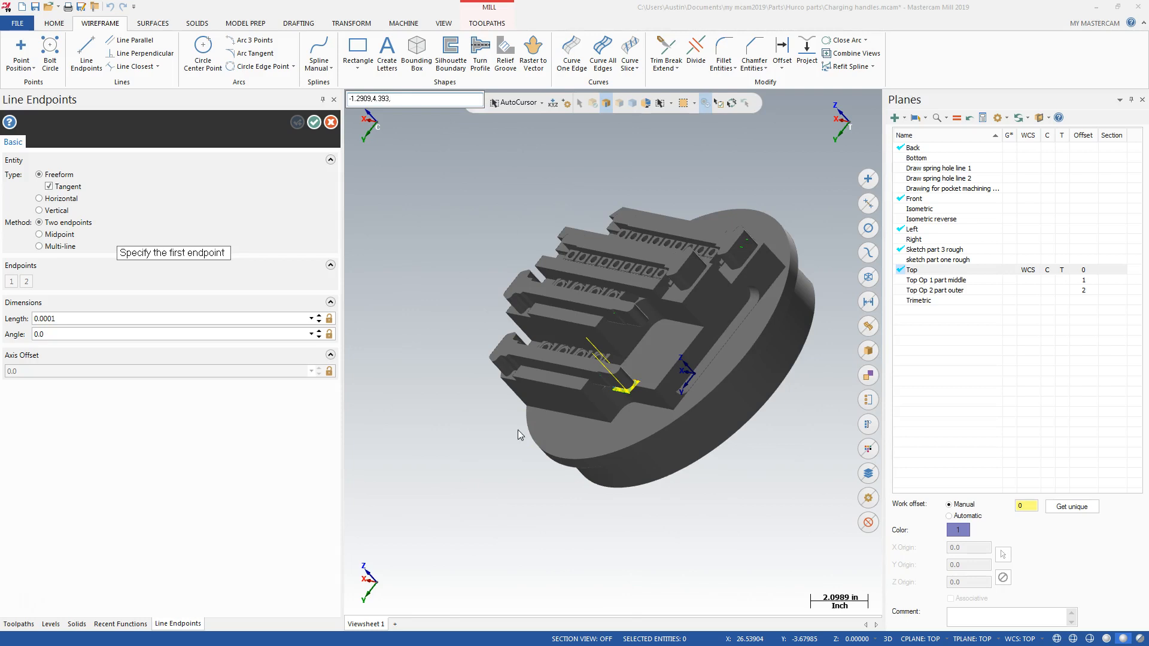
type("4.3223")
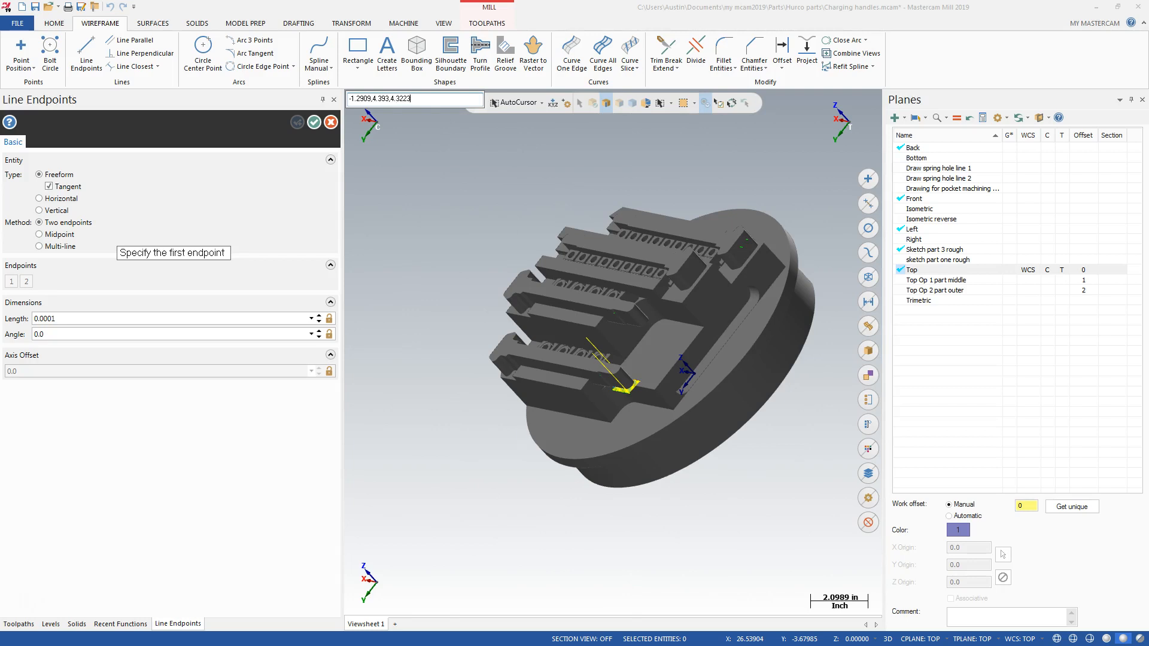
left_click(519, 430)
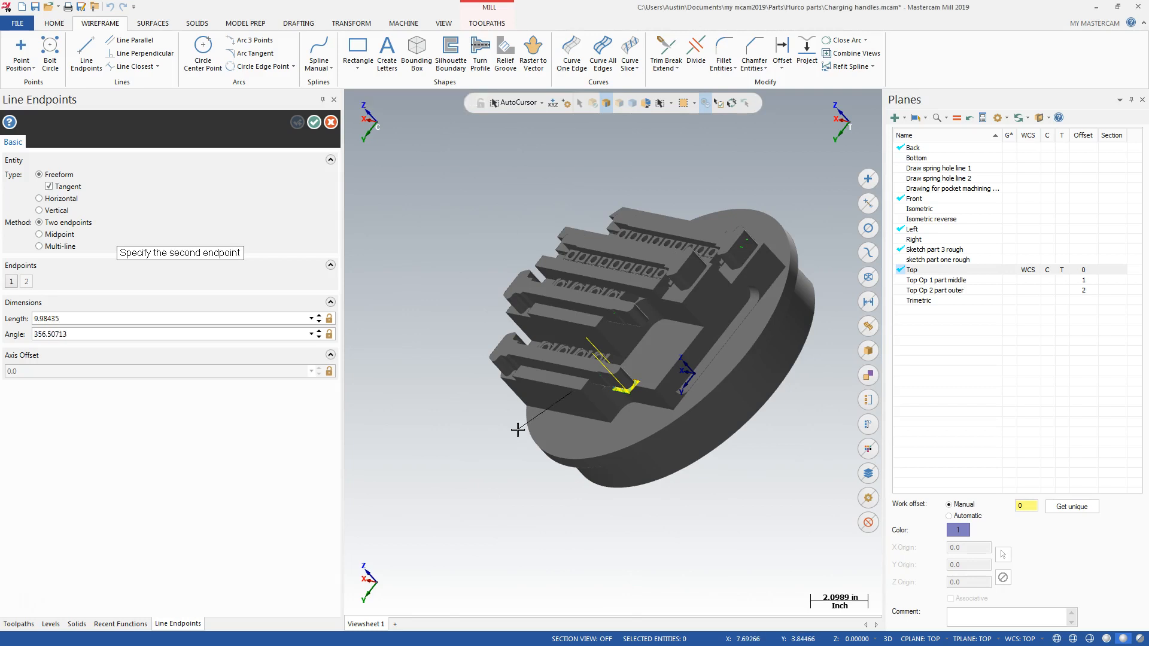
mouse_move(540, 366)
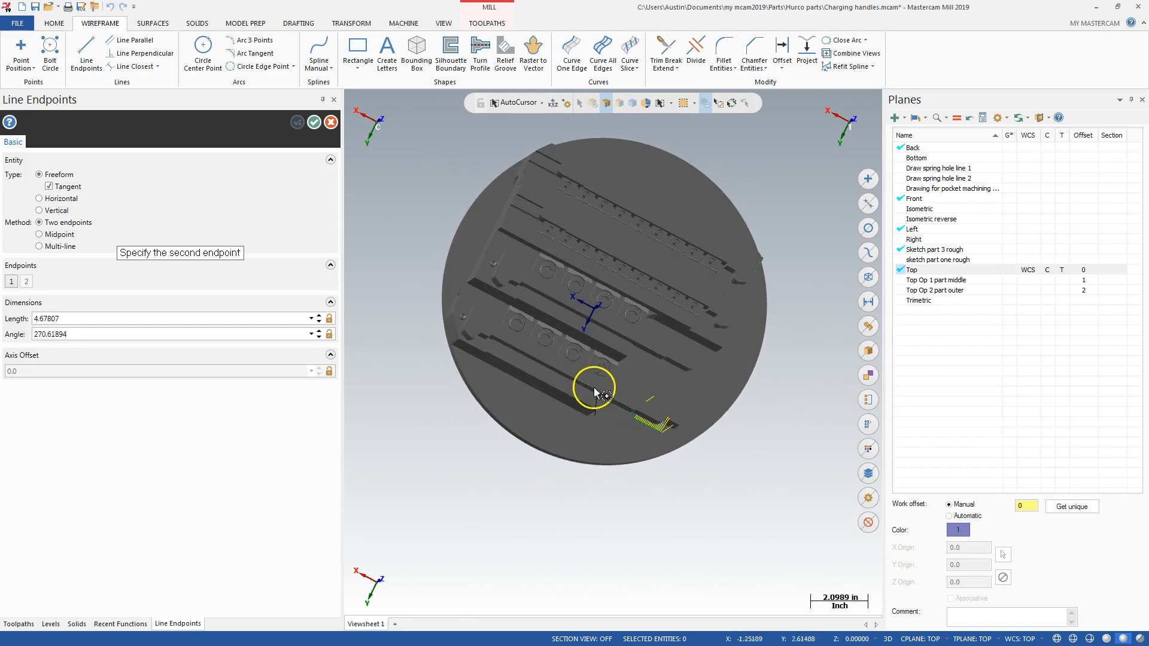
mouse_move(605, 405)
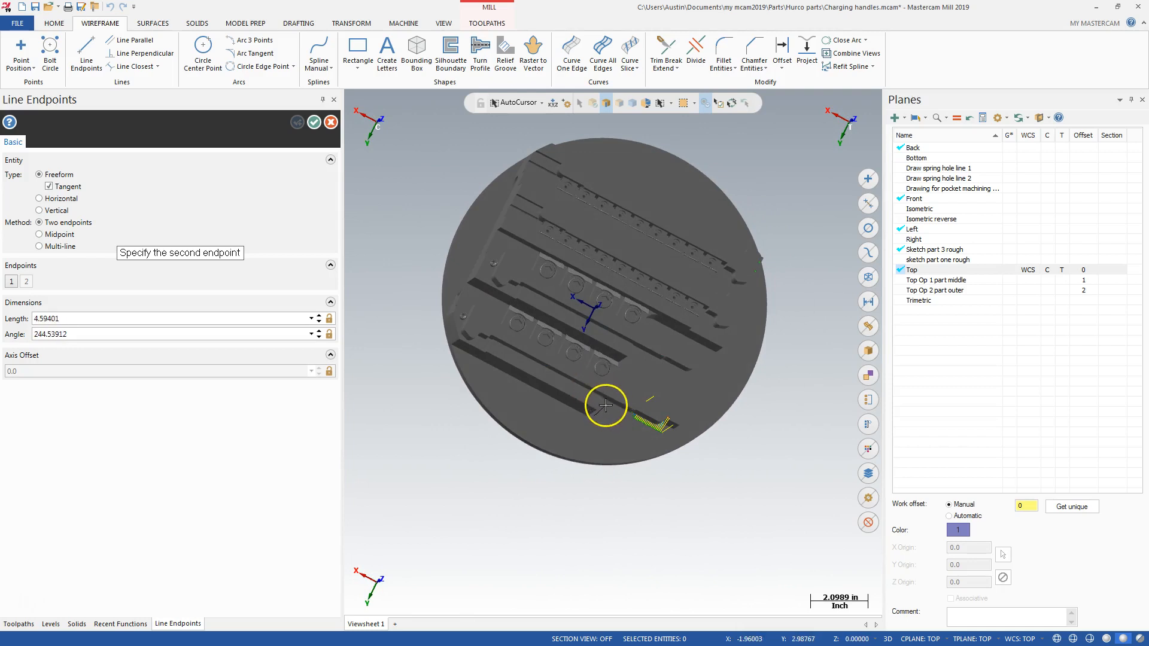
mouse_move(601, 413)
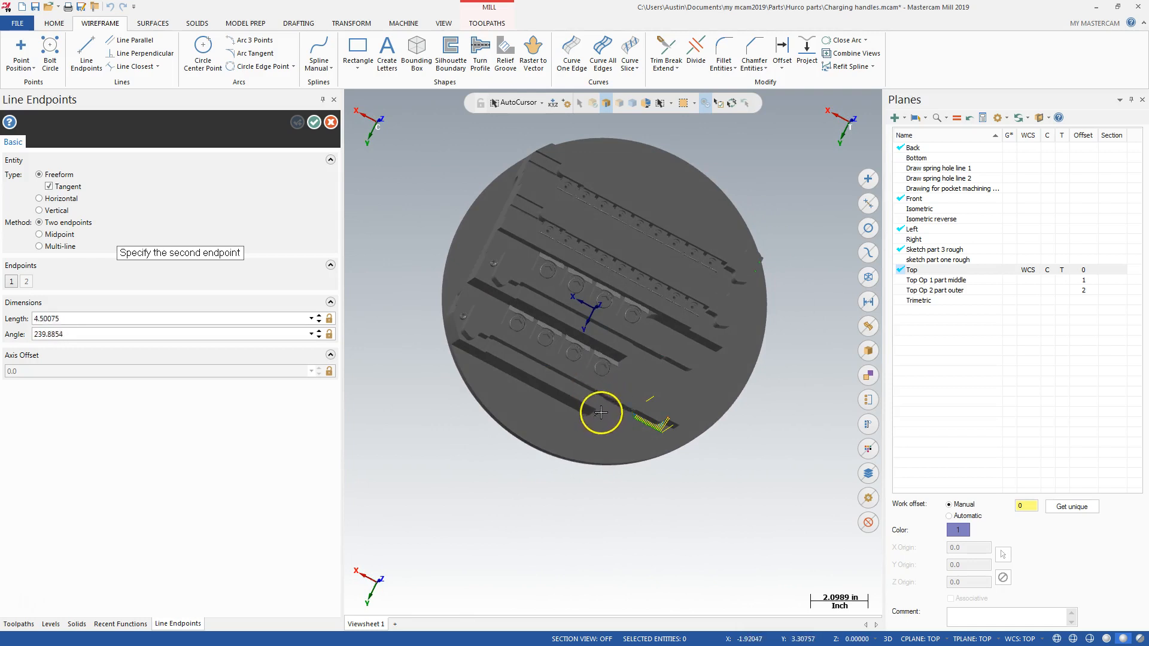
mouse_move(608, 407)
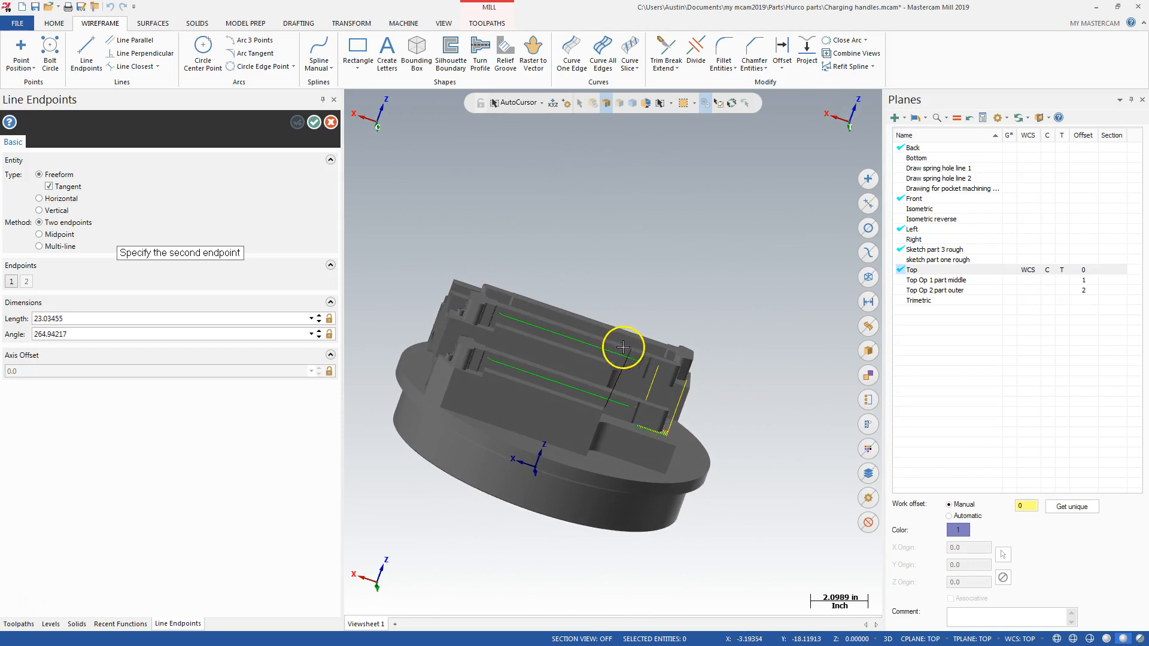
mouse_move(615, 392)
type("-2.3859,4.393,4.3229")
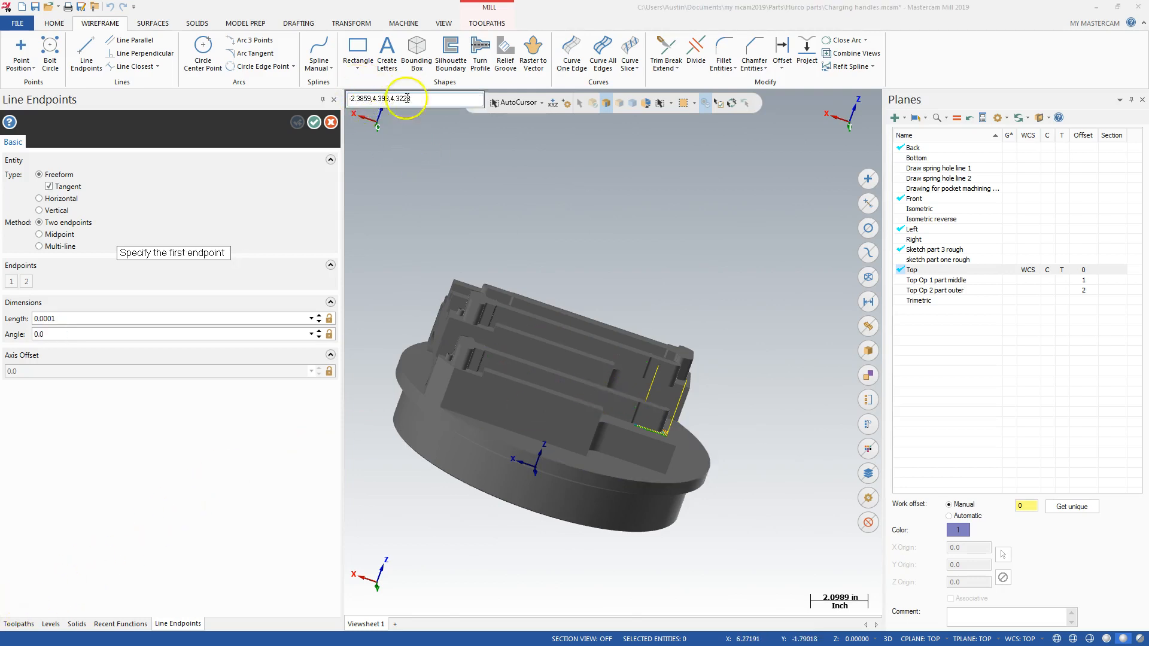
- Edit the first endpoint's X value in the AutoCursor field to -2.3659
left_click(417, 99)
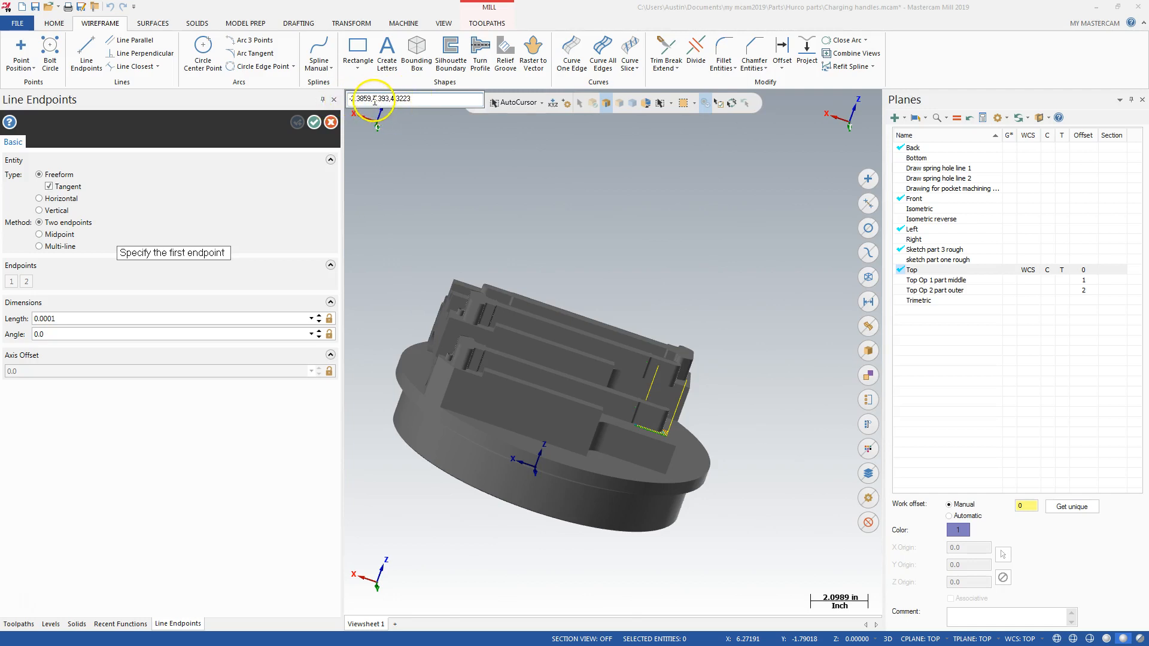
mouse_move(391, 113)
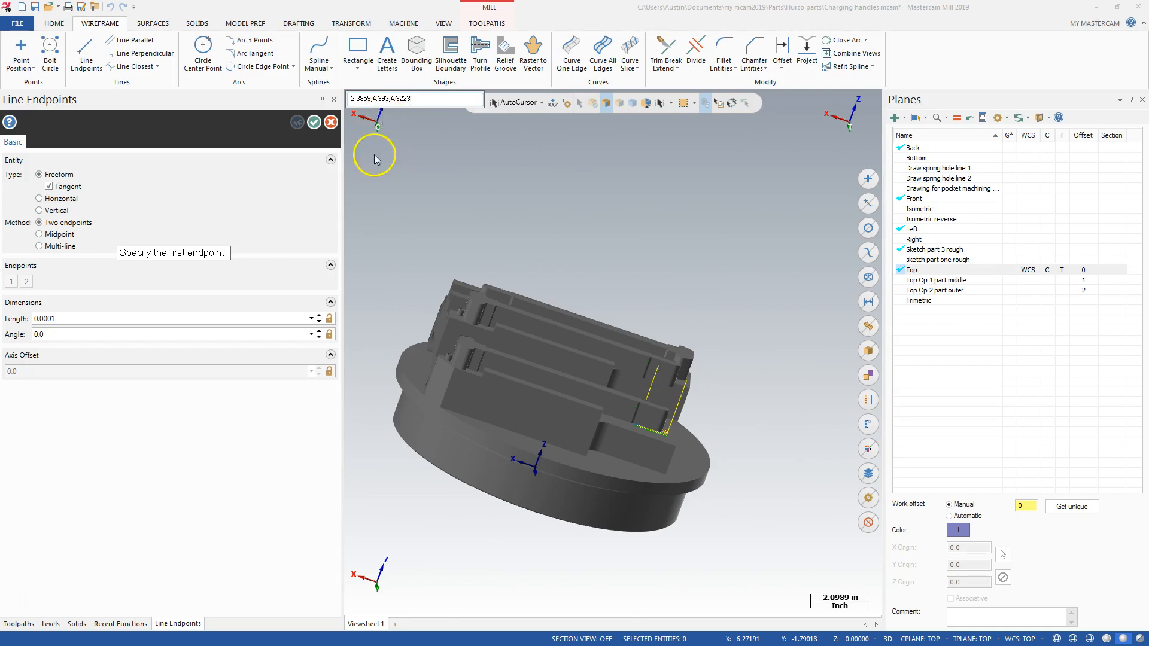
mouse_move(332, 194)
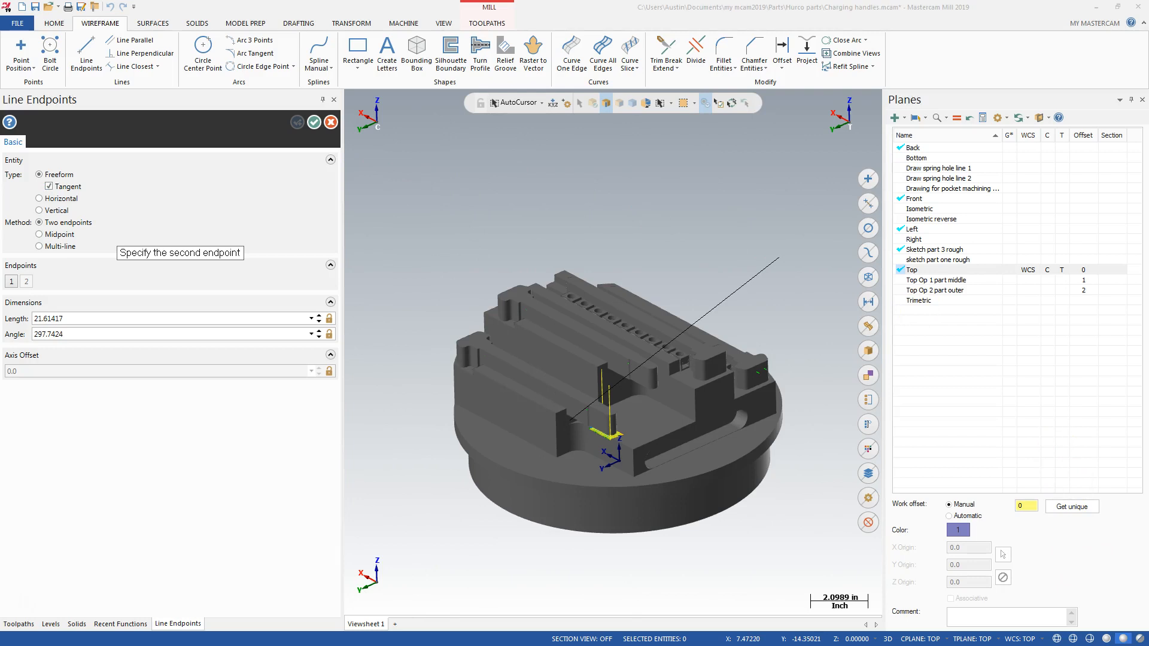
mouse_move(841, 301)
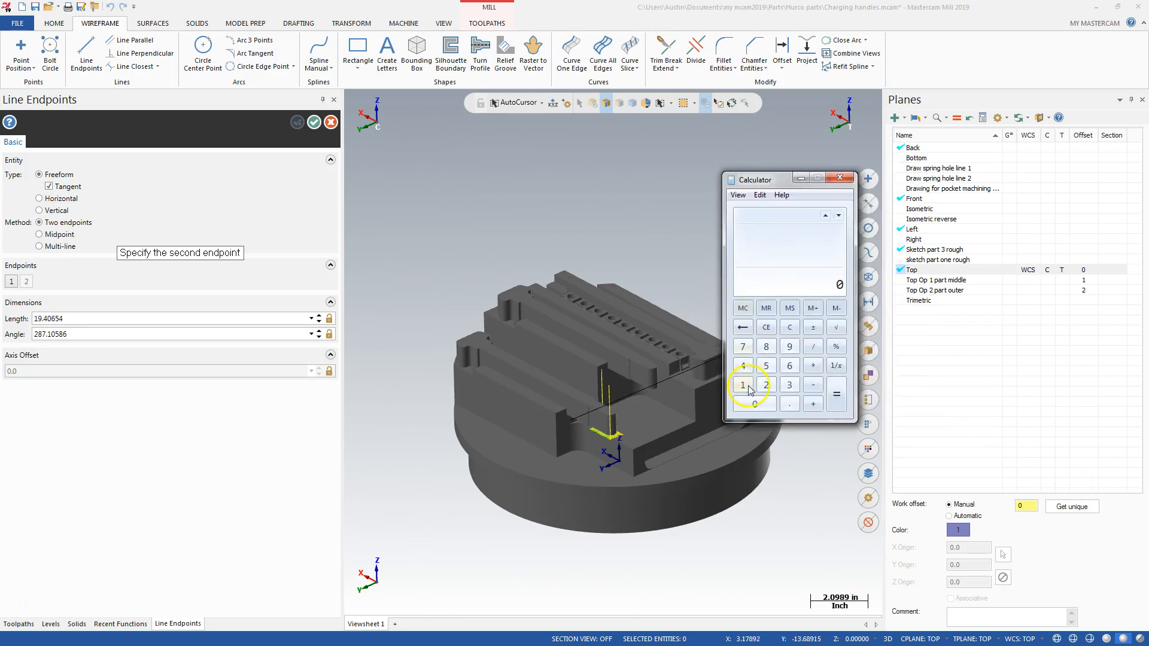
mouse_move(764, 384)
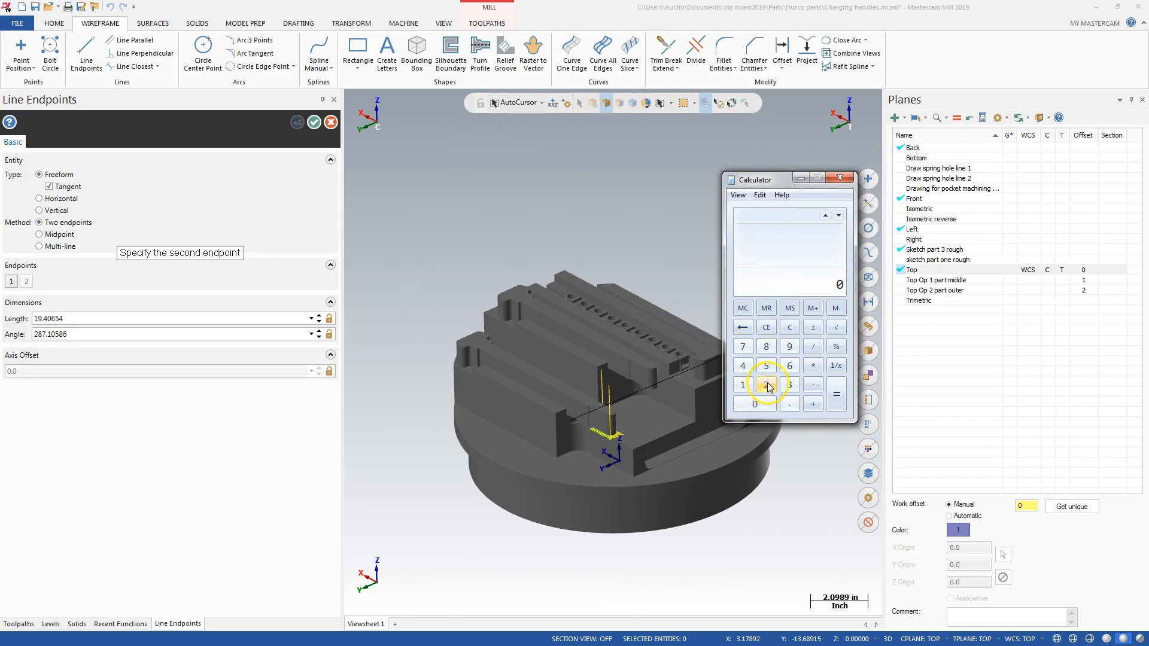
- Compute 2.12 − 0.8 = 1.32 and 1.32 + 4.3223 = 5.6423 in Calculator
left_click(766, 384)
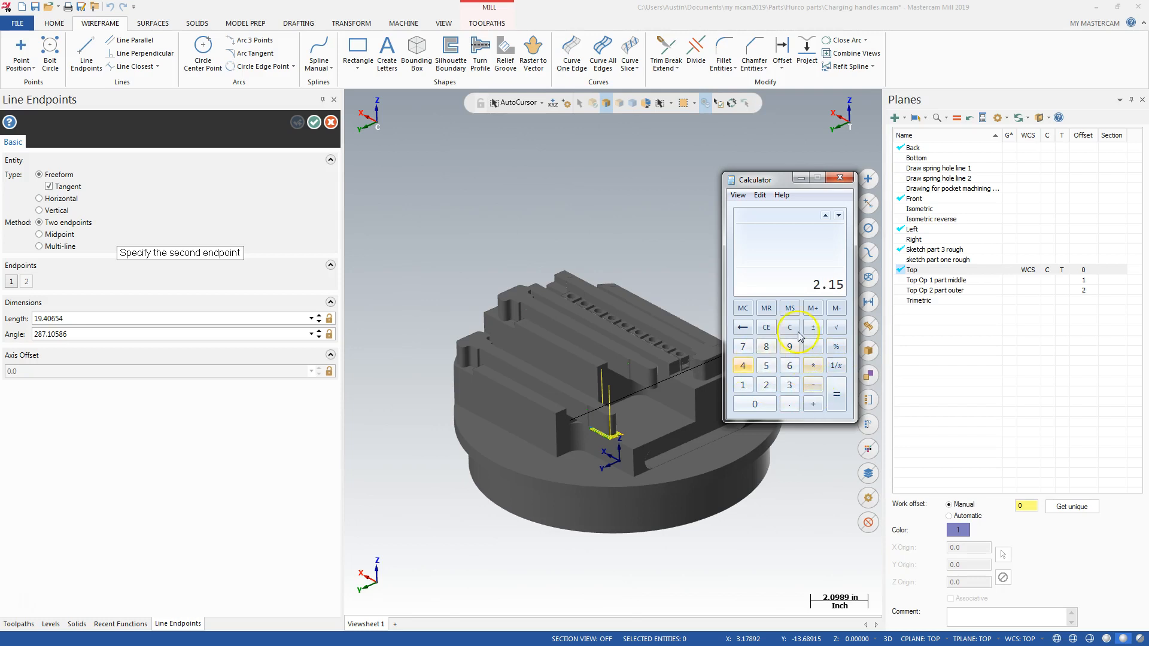
left_click(789, 404)
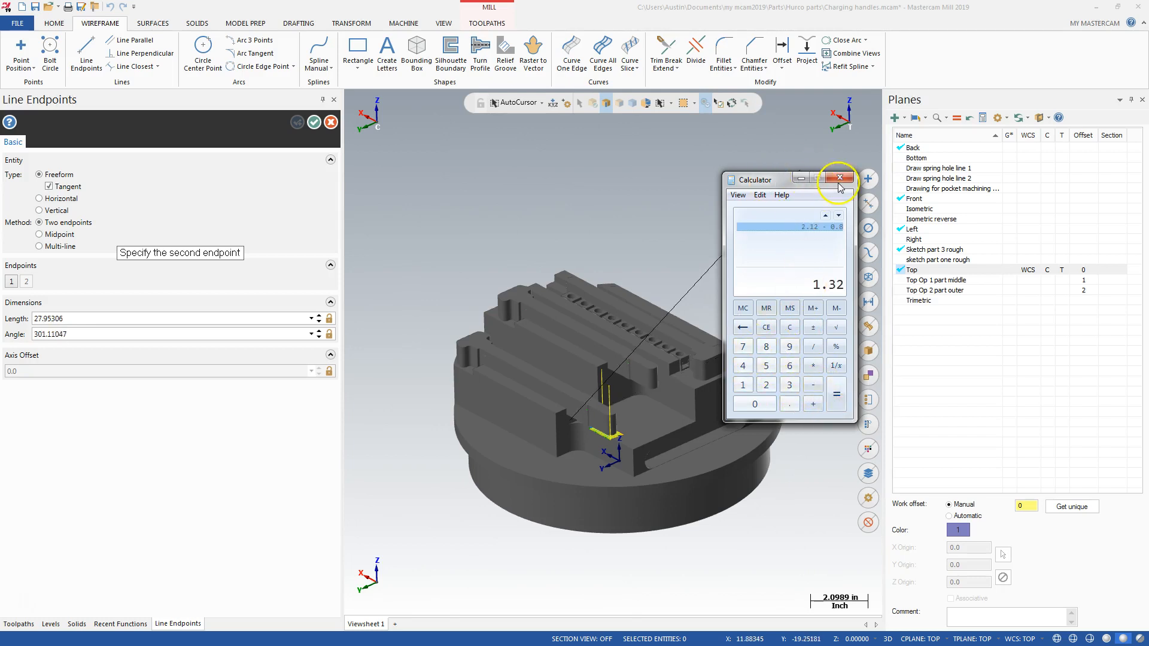
mouse_move(806, 326)
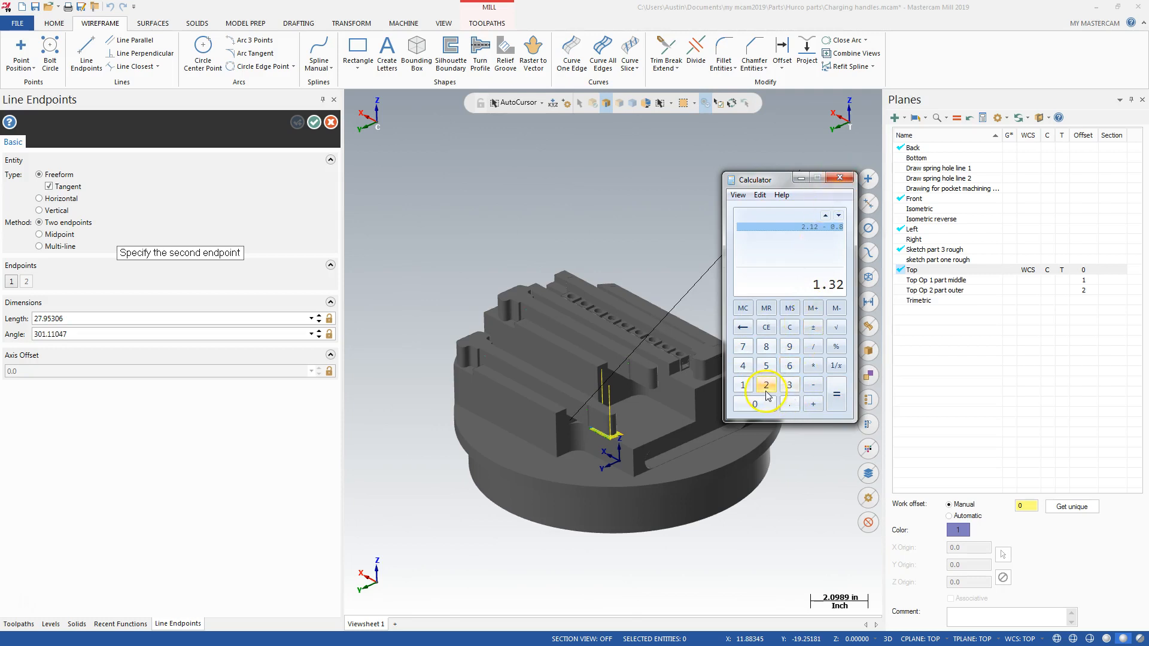
left_click(813, 403)
type("4")
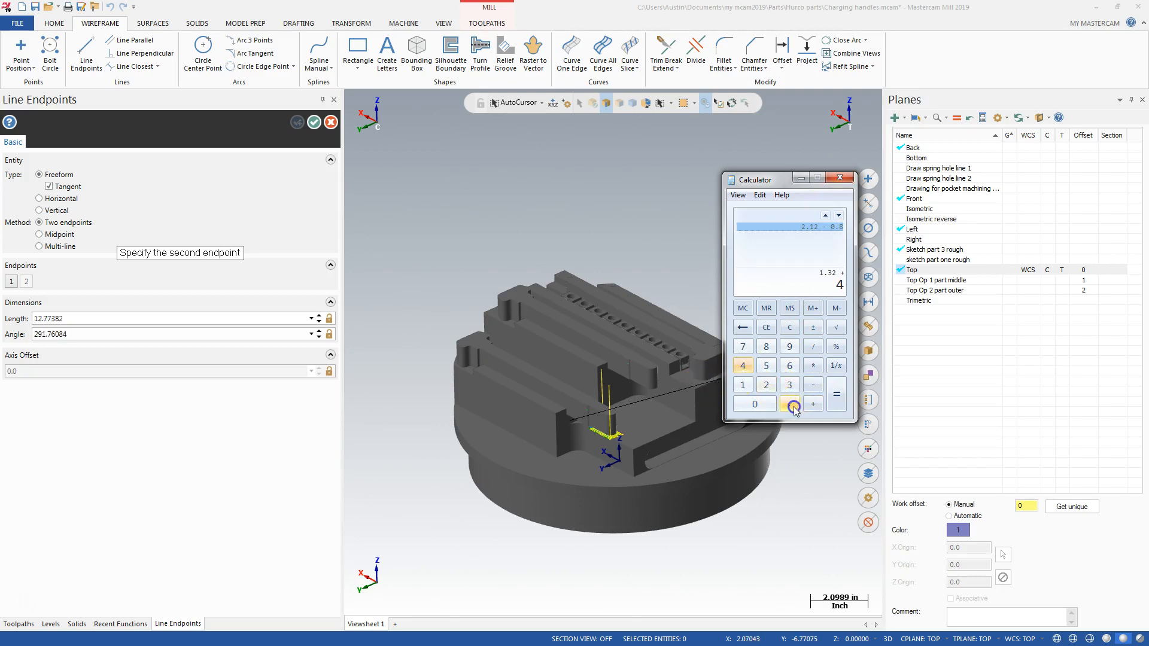
left_click(790, 387)
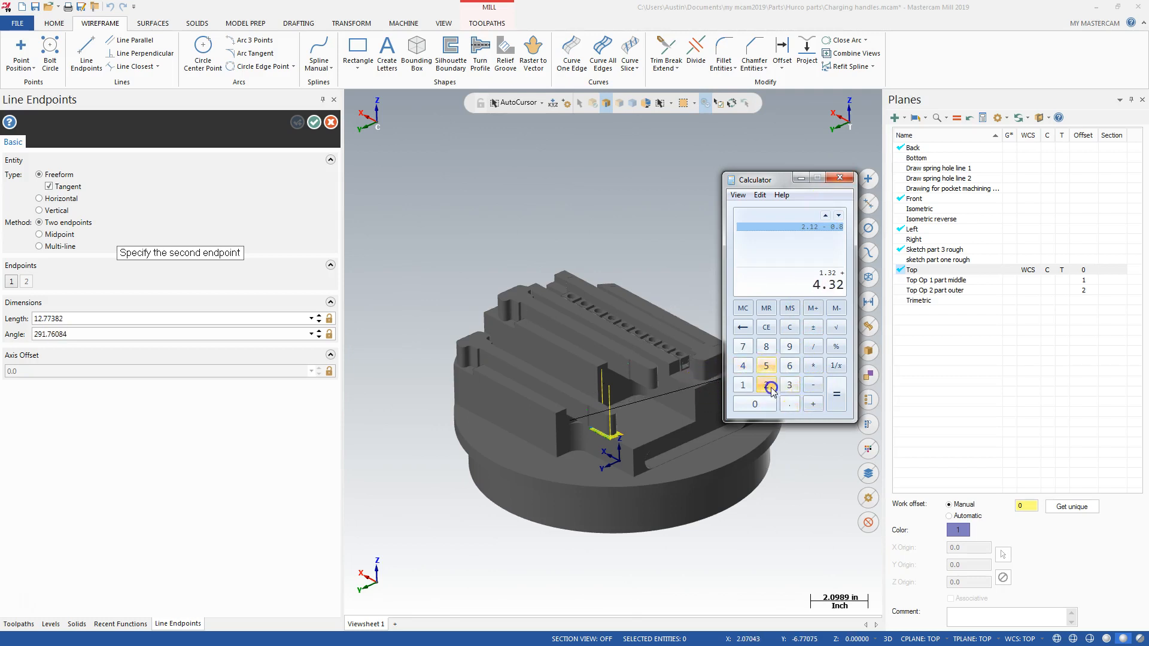
left_click(836, 394)
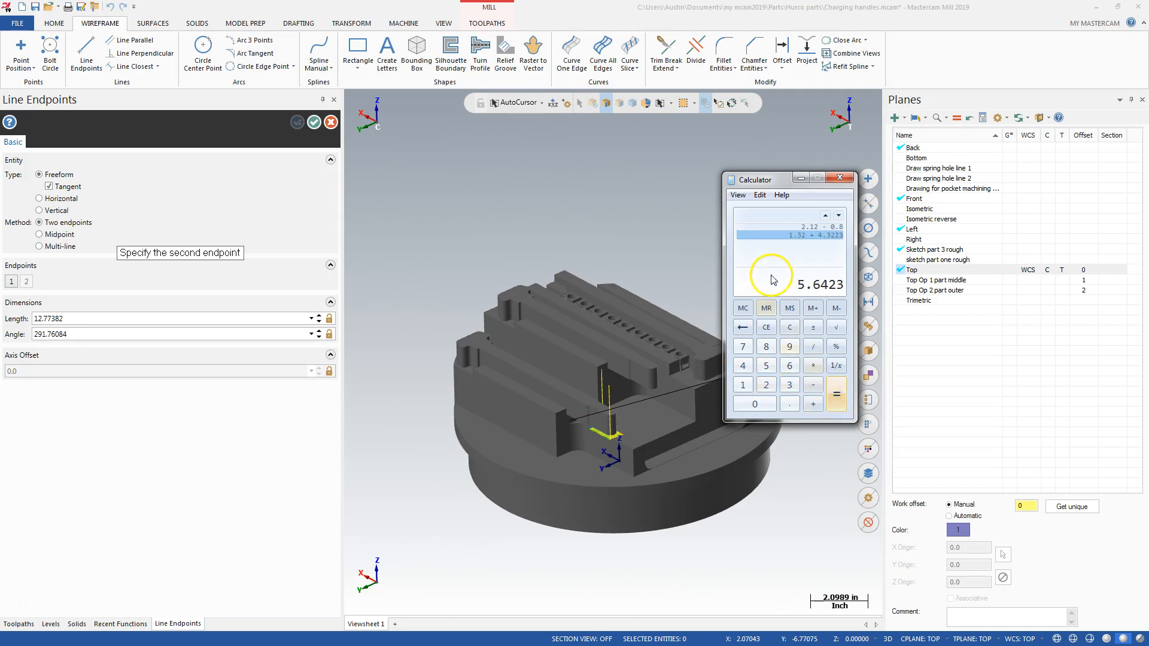
mouse_move(761, 269)
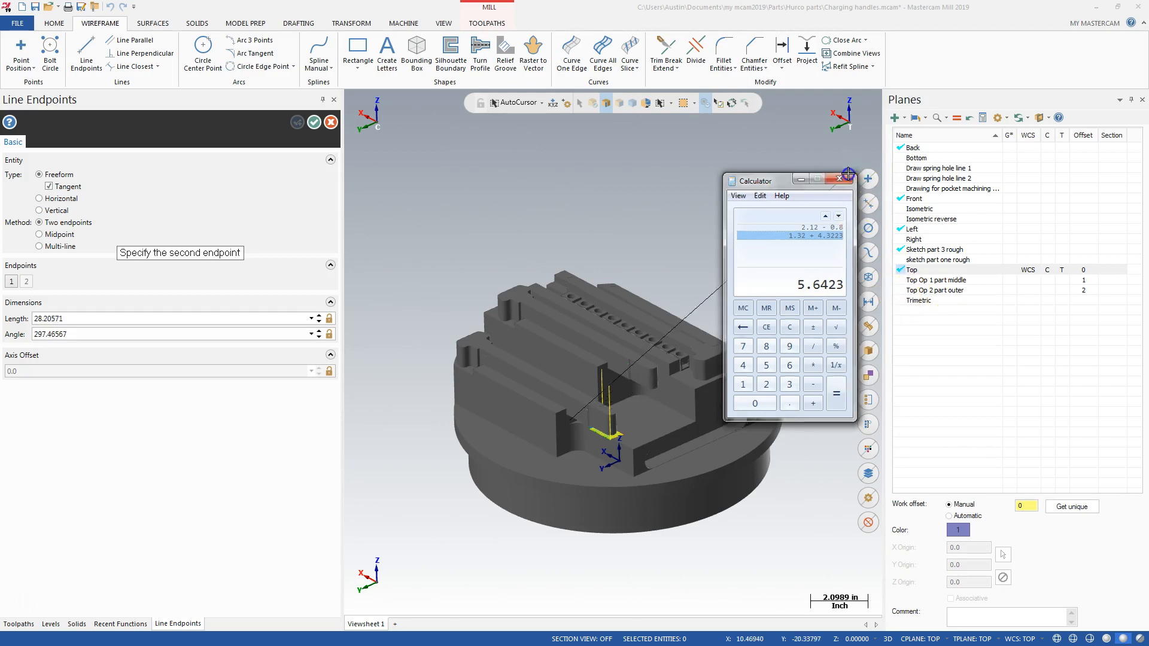
- Close Calculator and enter endpoint coordinates -2.3…, 4.3…, 5… to draw the 1.32 in drop-end line
left_click(840, 179)
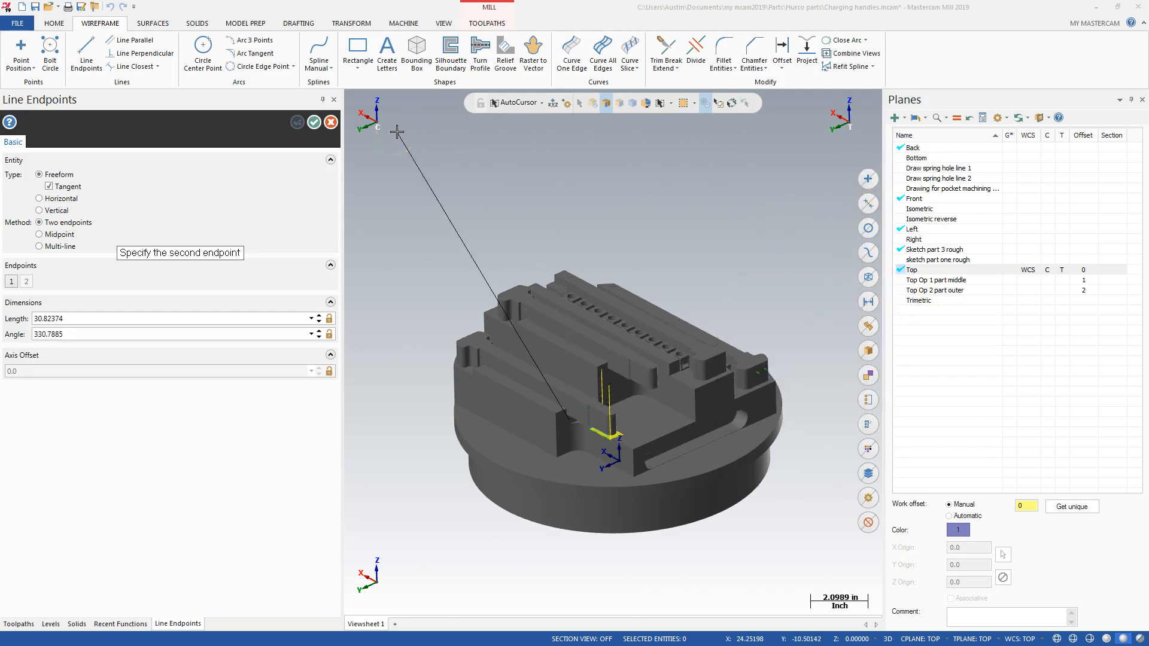
mouse_move(397, 133)
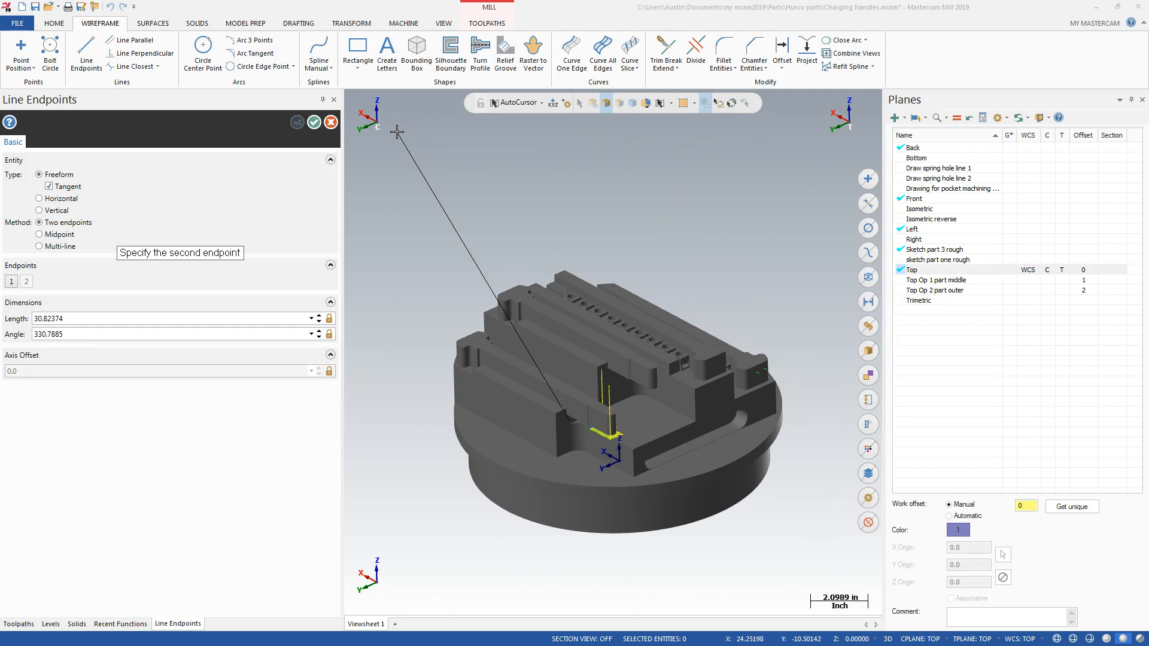
mouse_move(402, 168)
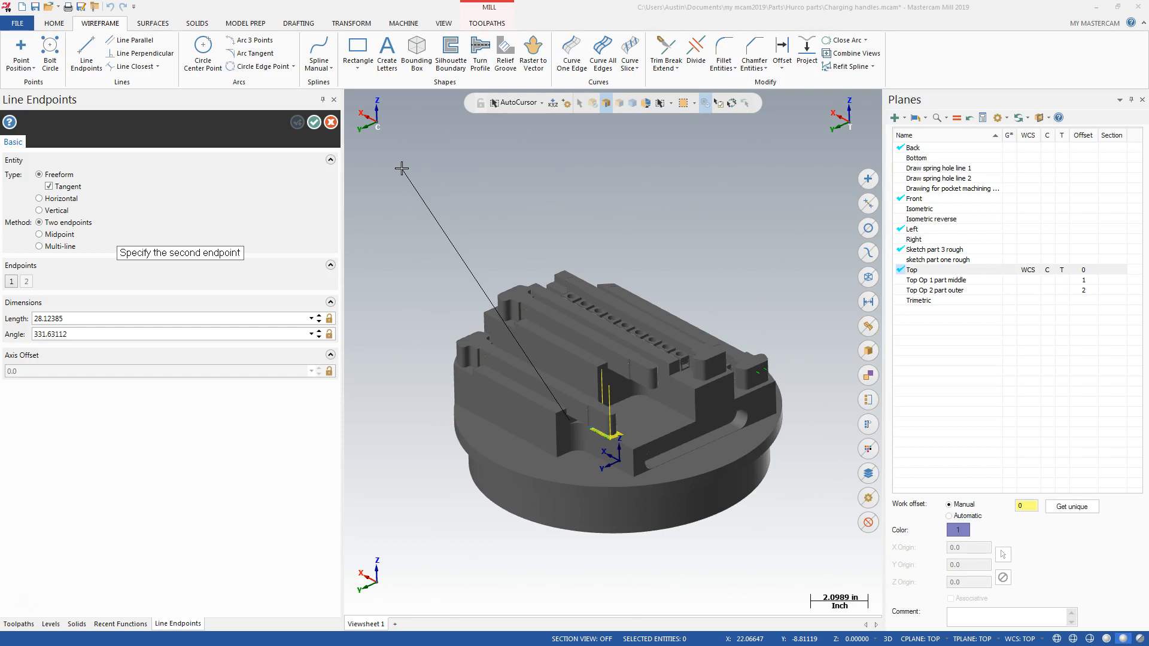
mouse_move(315, 204)
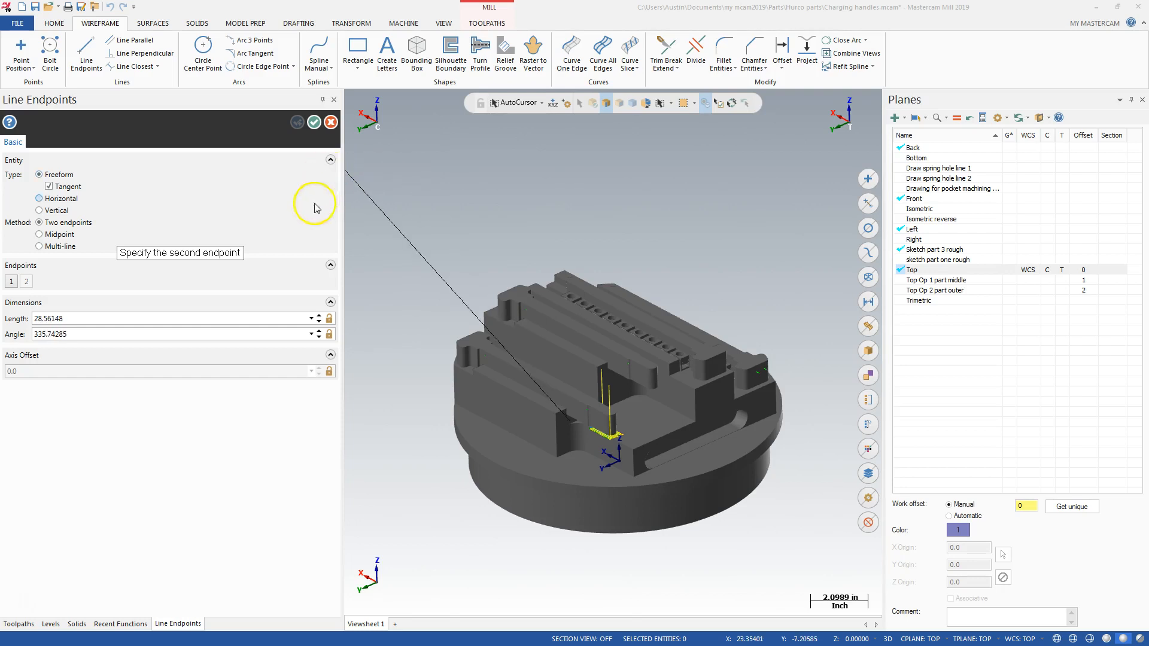
left_click(39, 211)
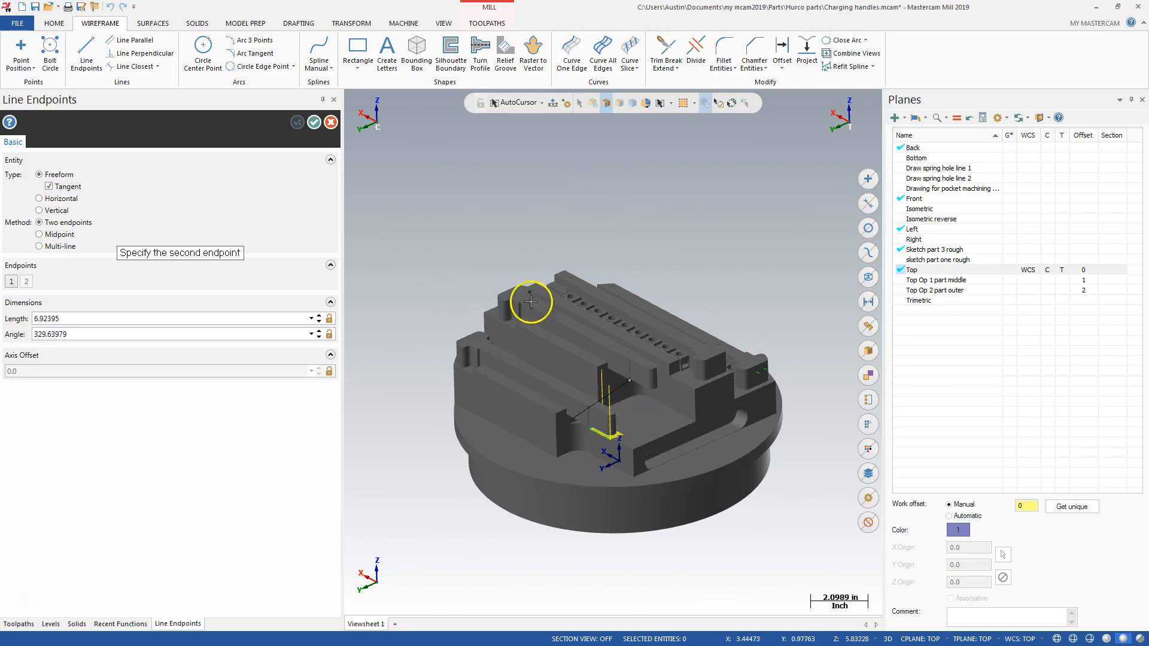
mouse_move(513, 293)
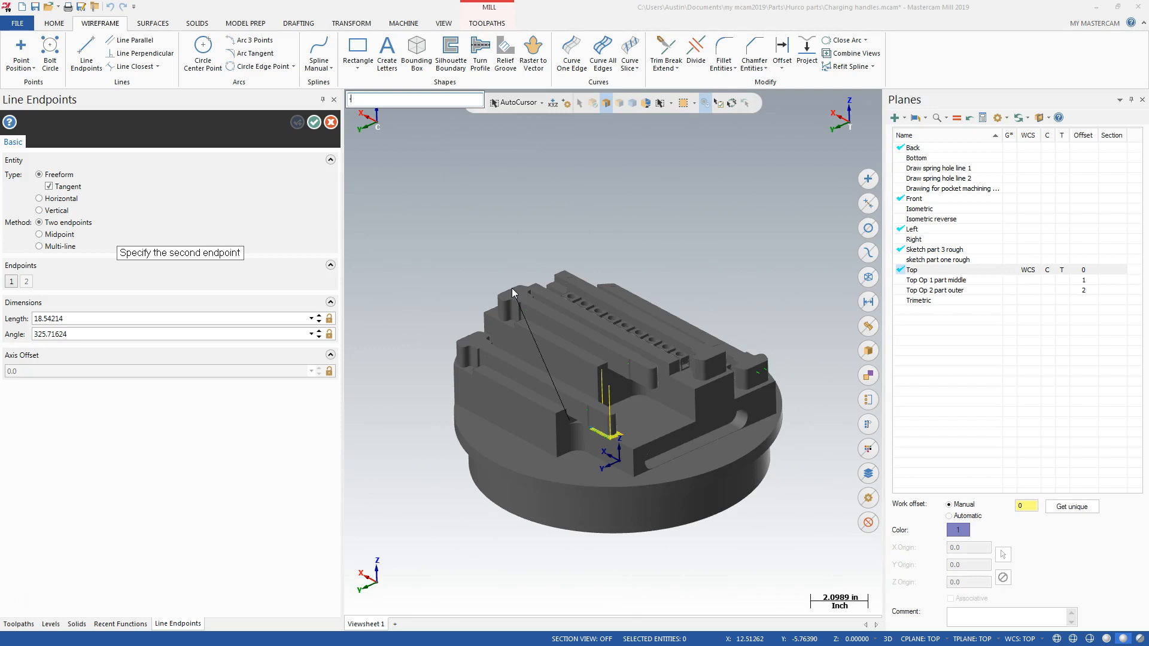
type("-2.3859")
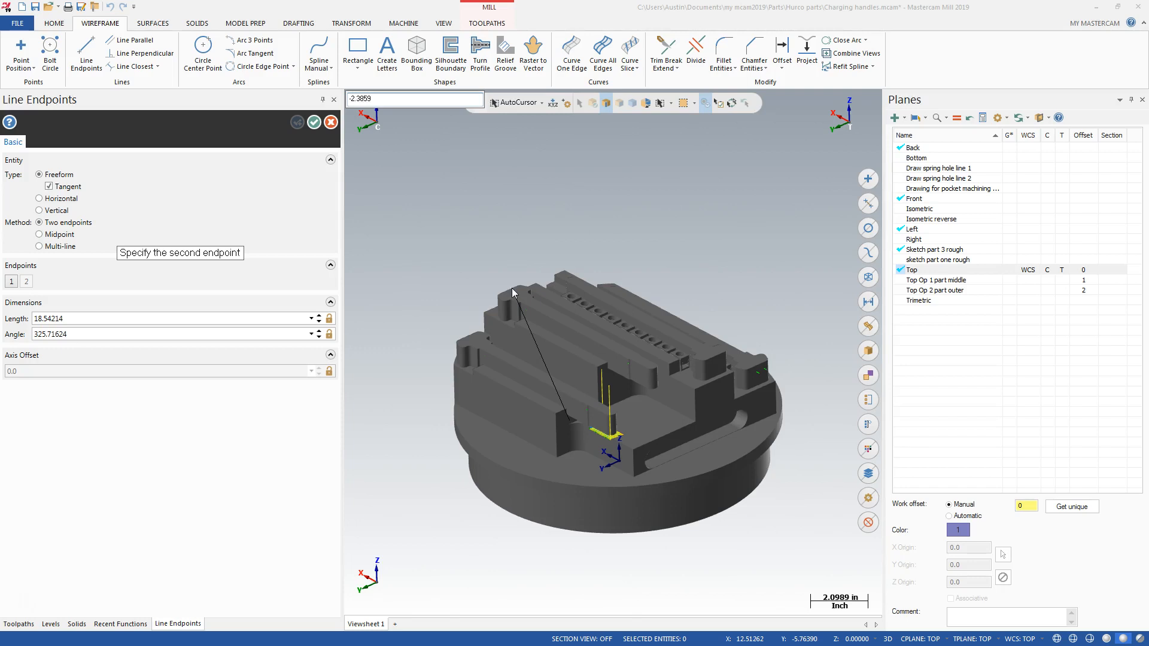
left_click(414, 99)
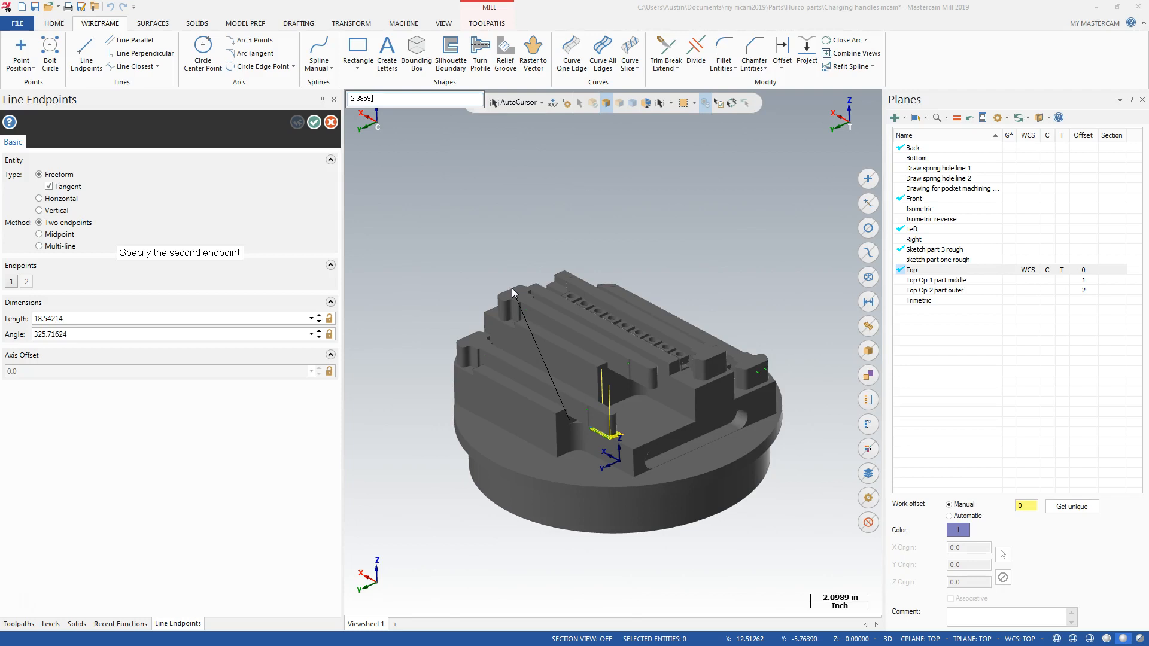
type(",4.393,")
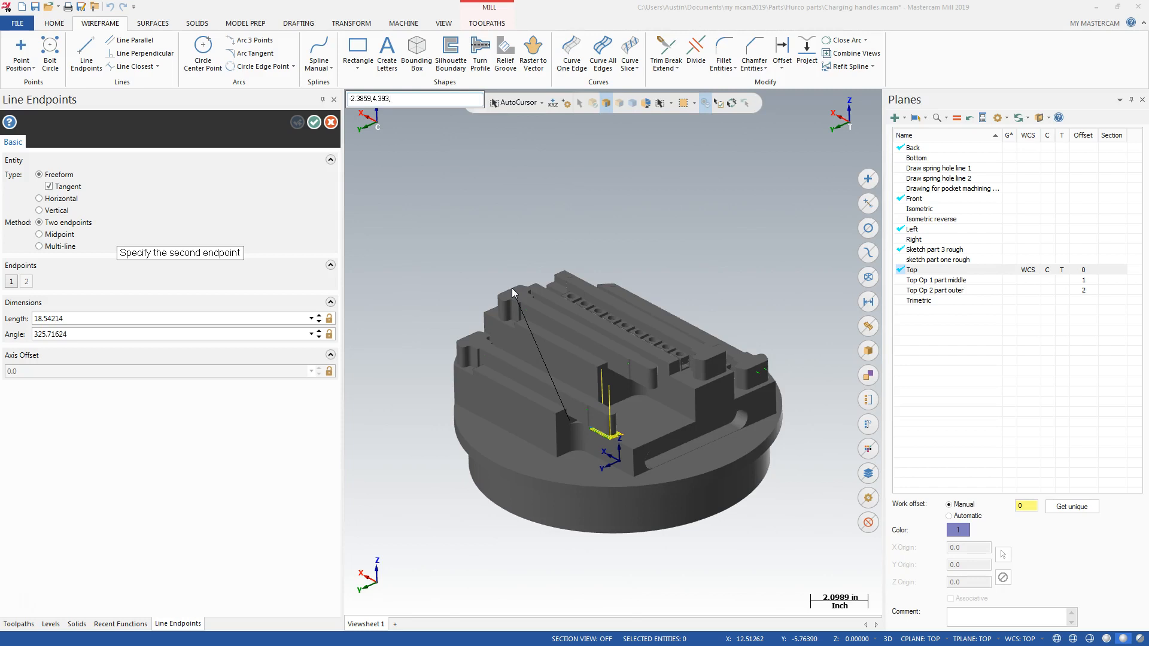
left_click(414, 100)
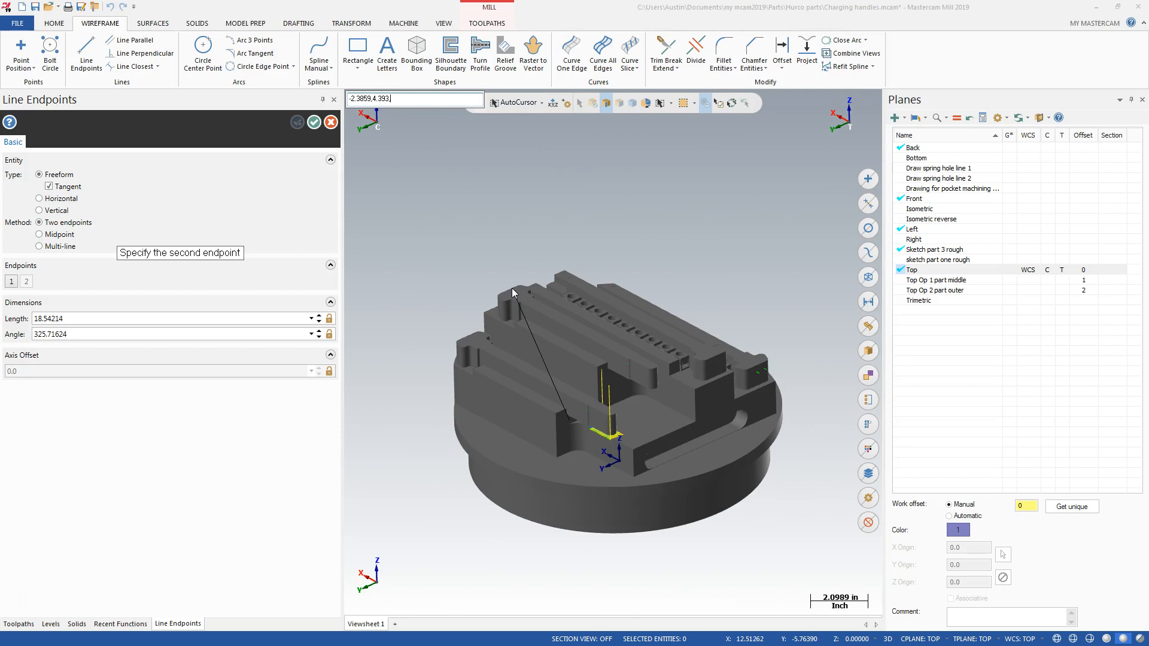
type(",5")
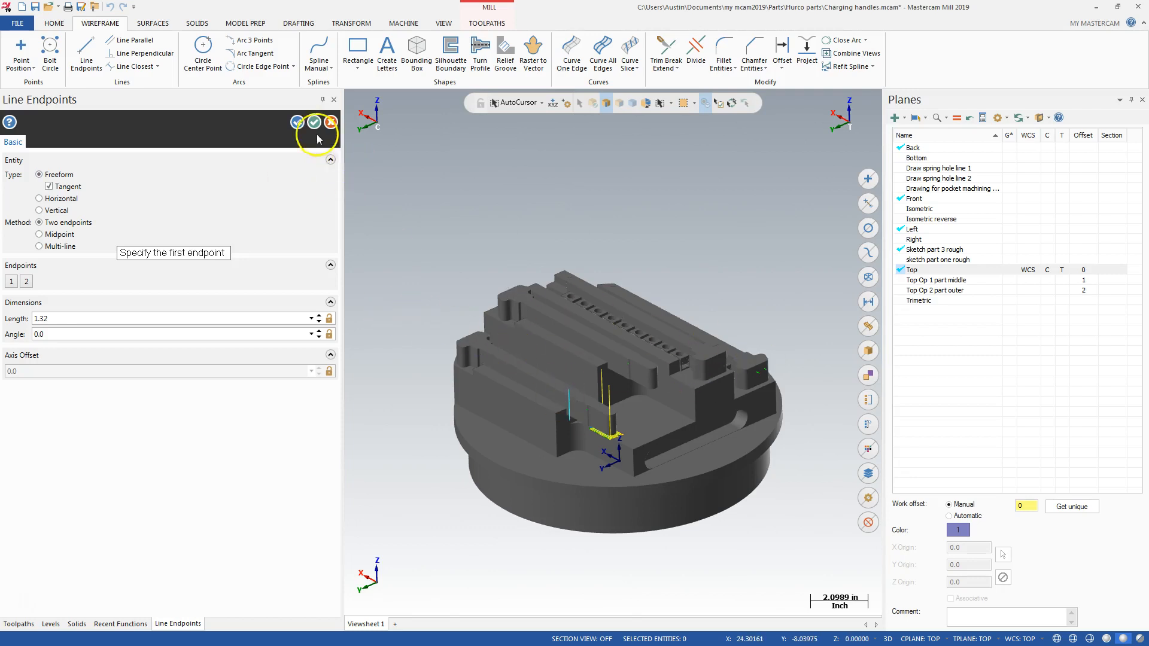
- Accept the new line on level 141 and bring up the Transform commands
left_click(50, 624)
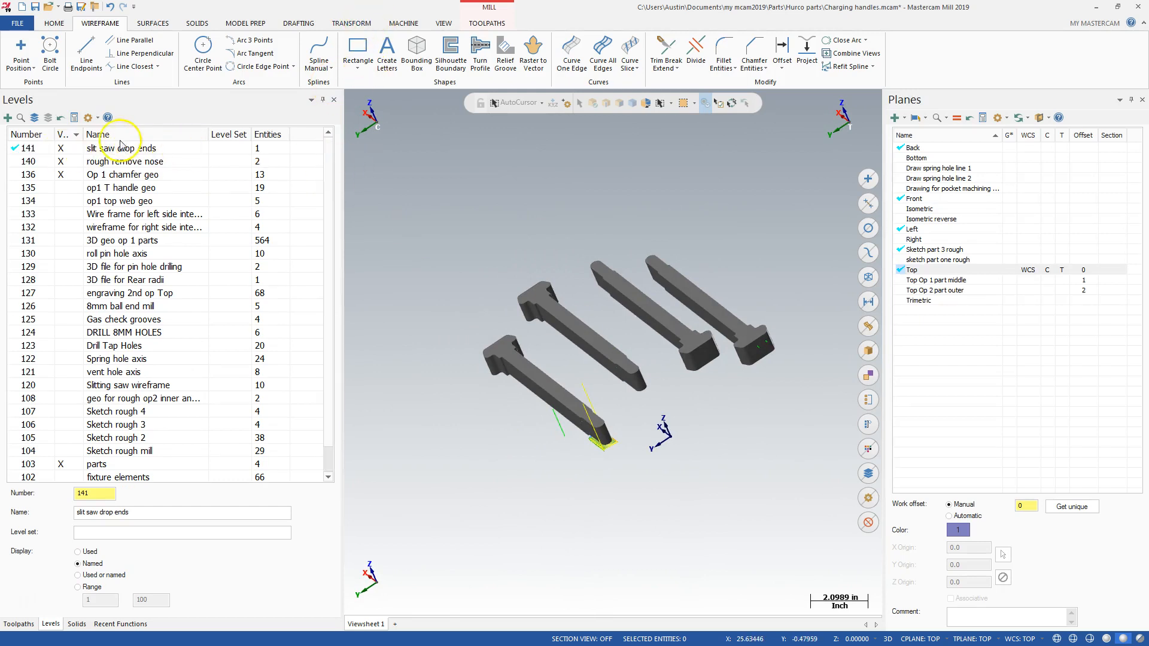
left_click(350, 23)
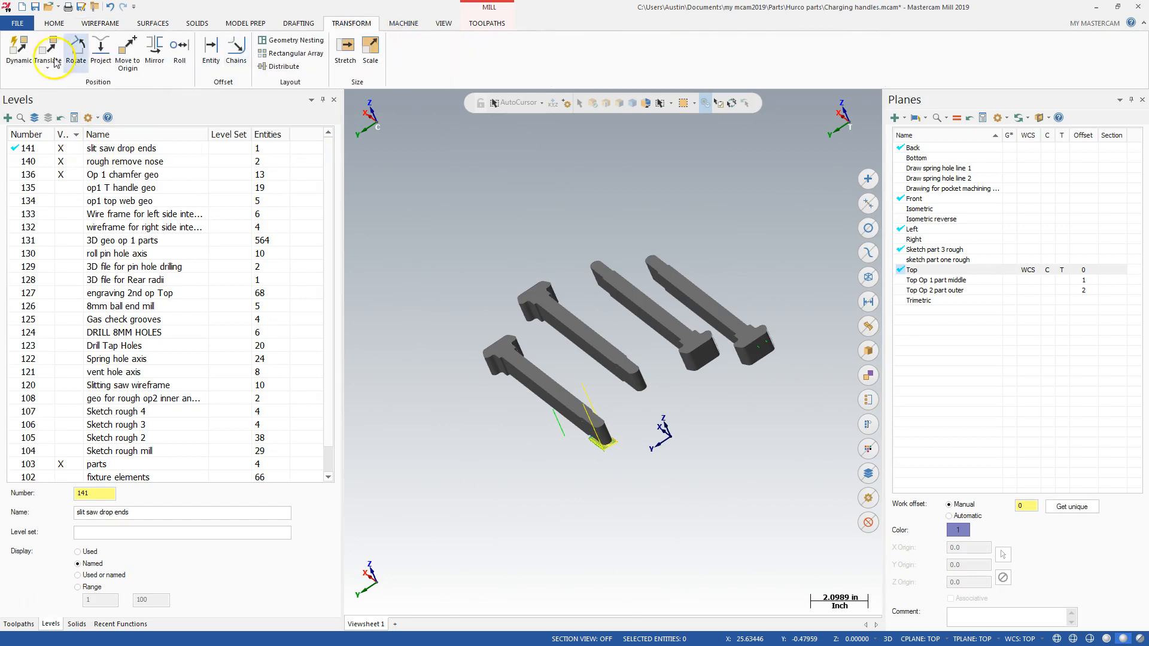
- Translate a copy of the drop-end line with a from/to vector picked on the handle edge
left_click(48, 51)
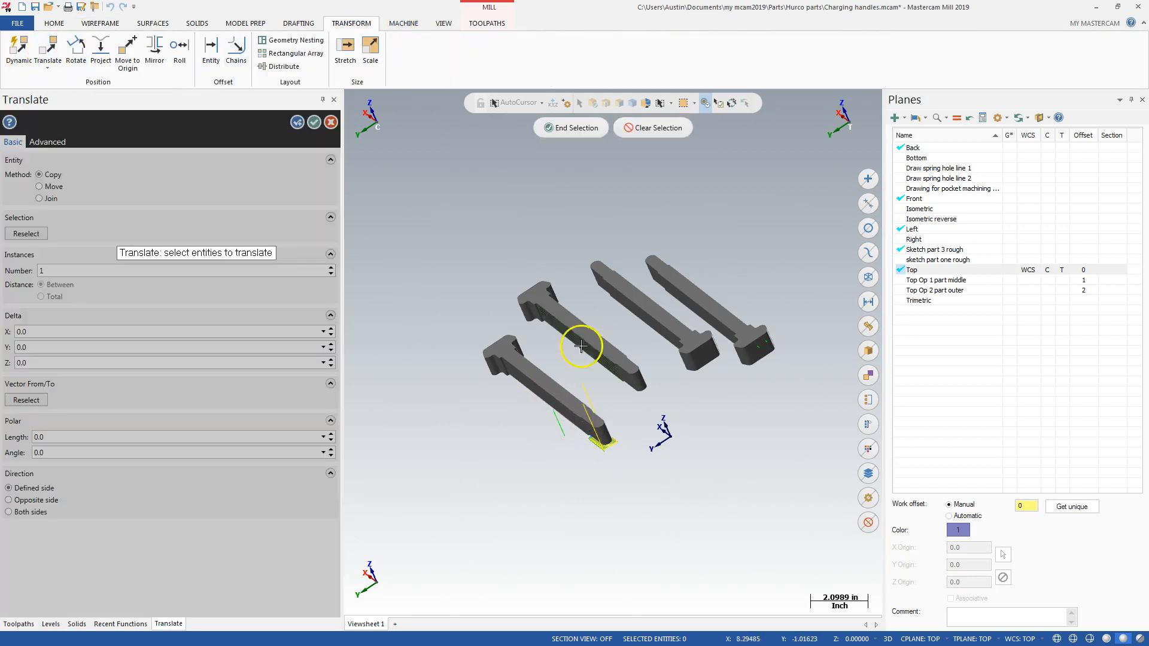
mouse_move(566, 194)
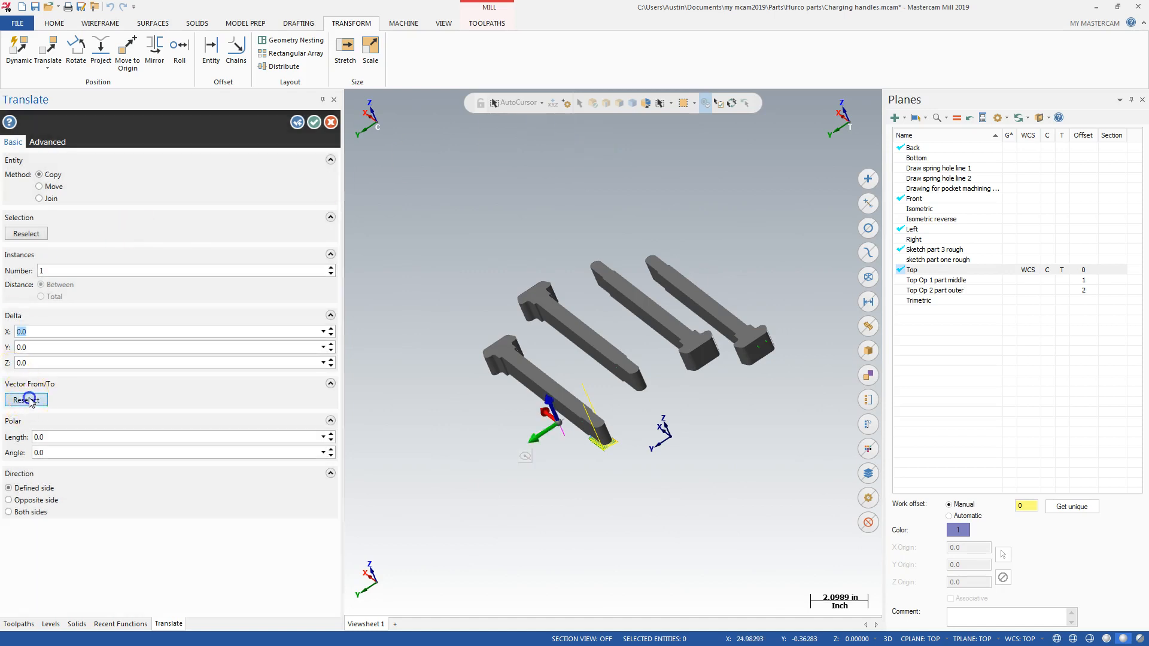
left_click(50, 624)
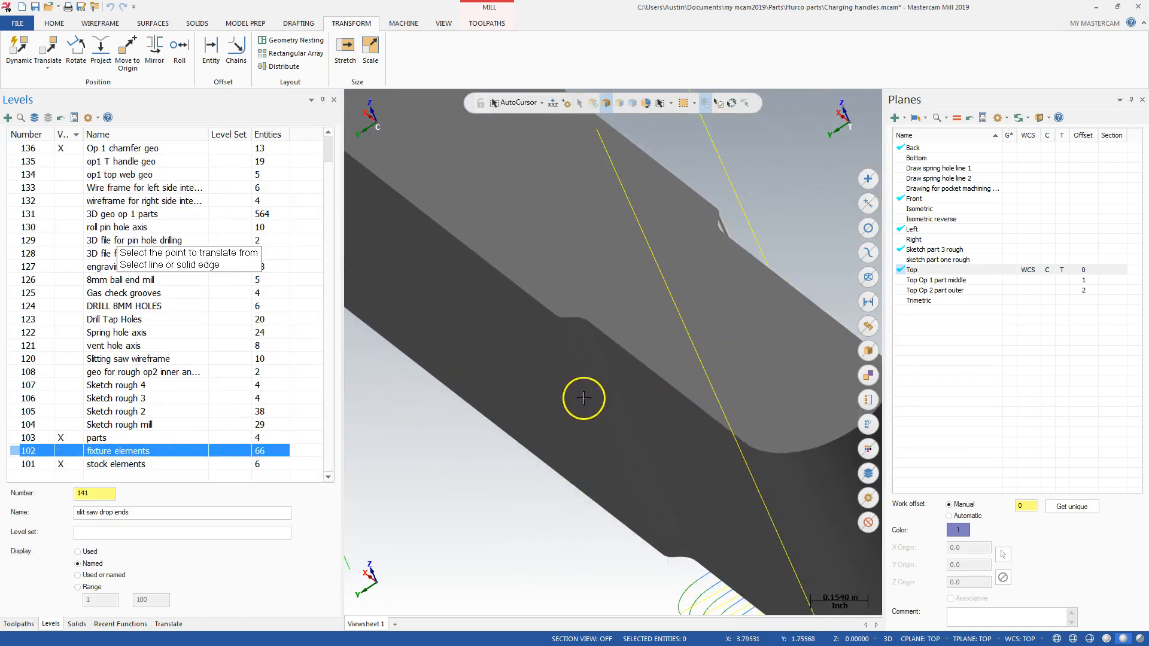
mouse_move(572, 322)
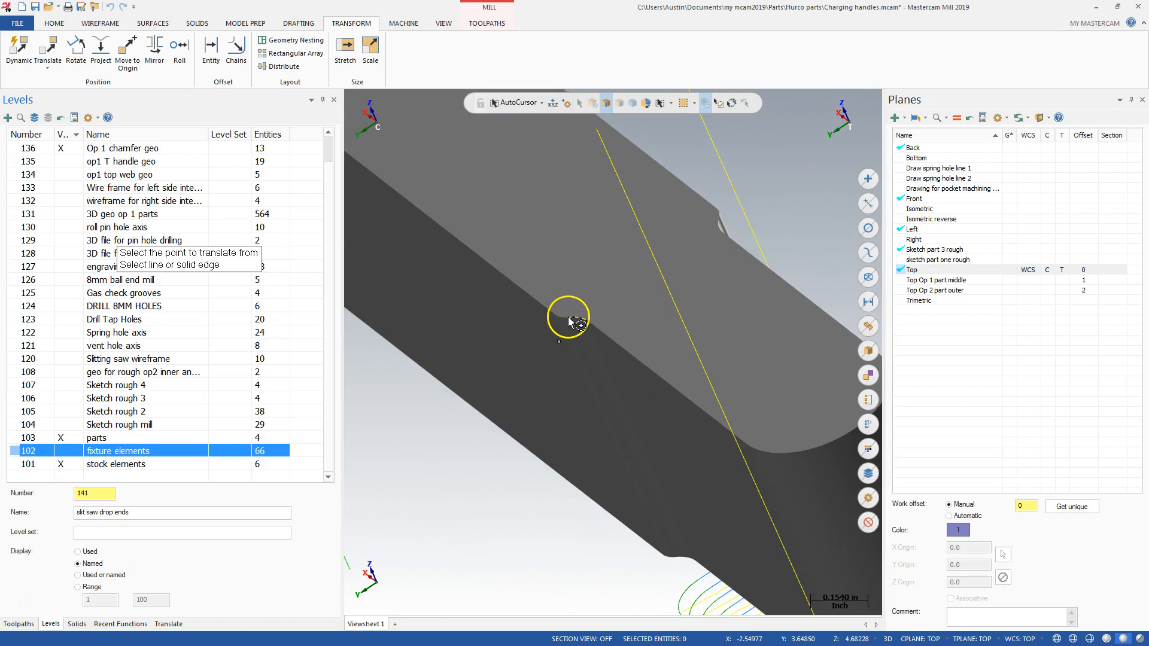
mouse_move(560, 324)
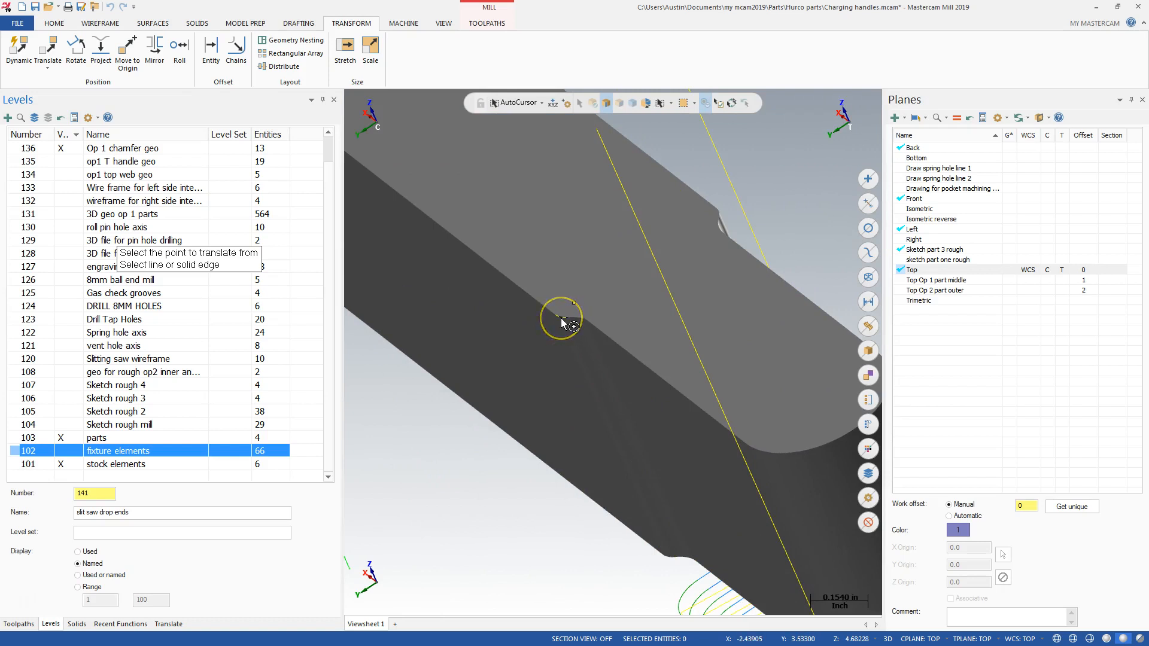
left_click(560, 317)
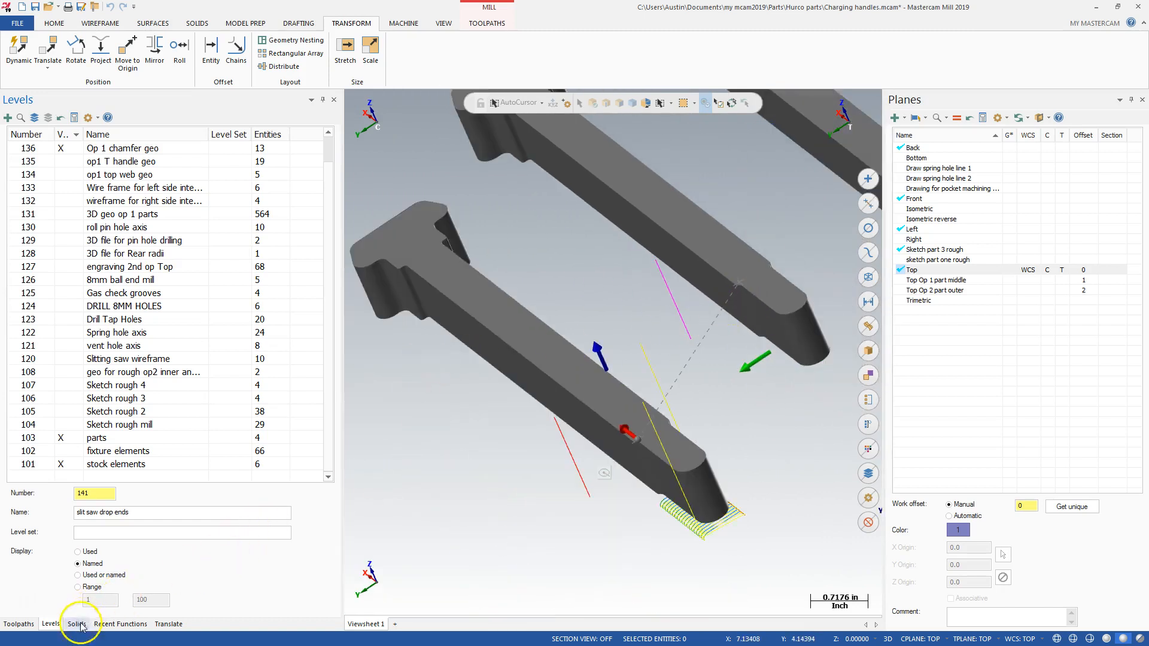
- Set Translate's Advanced New Attributes to level 141 and create the copy on the second handle
left_click(167, 623)
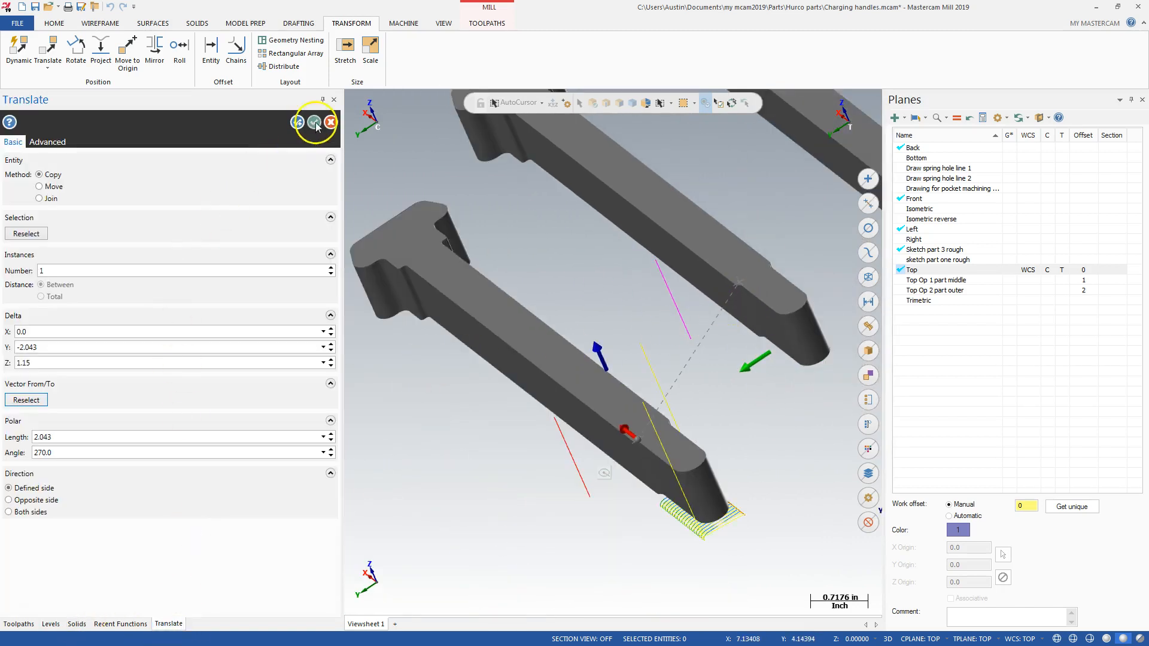
left_click(47, 141)
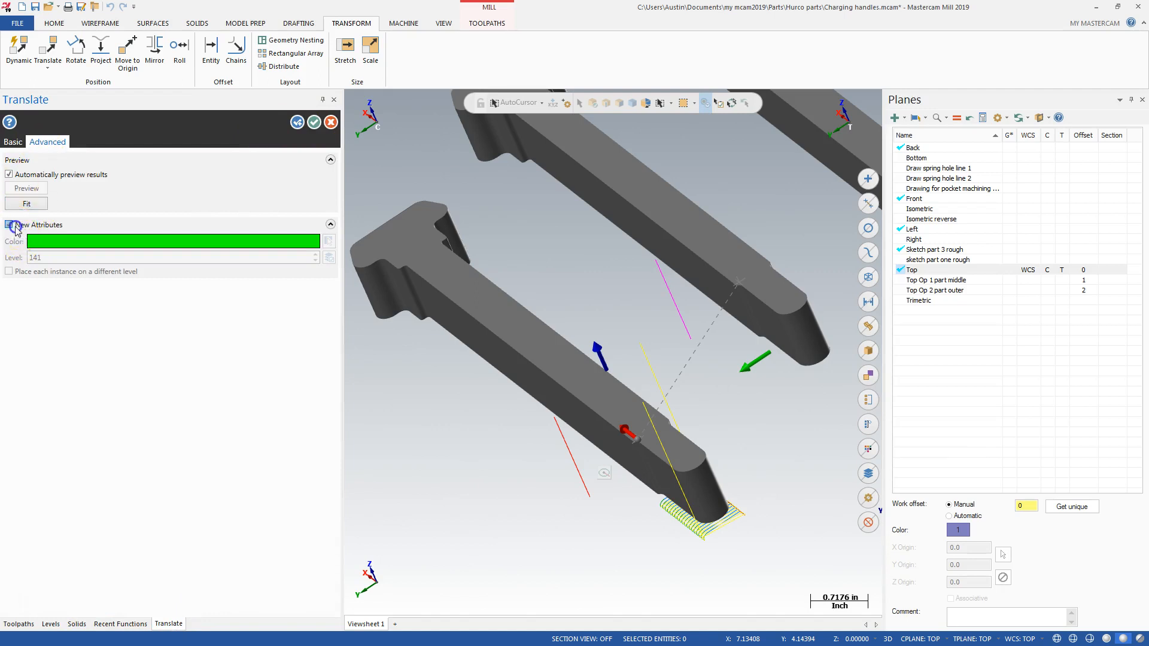
left_click(50, 624)
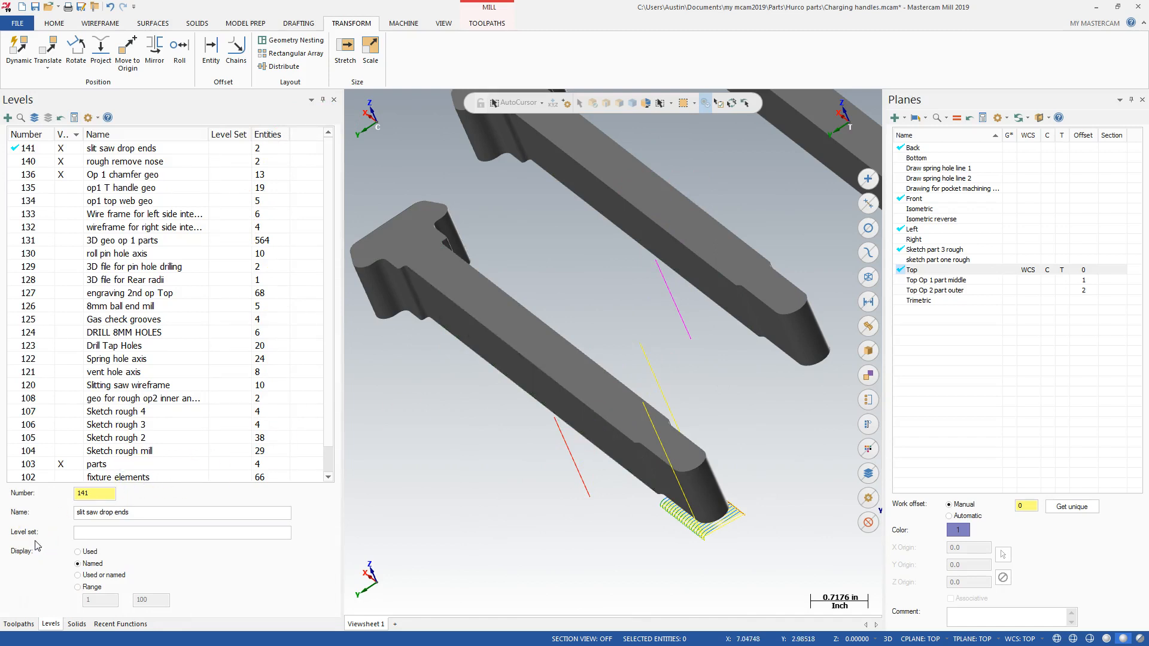
mouse_move(24, 578)
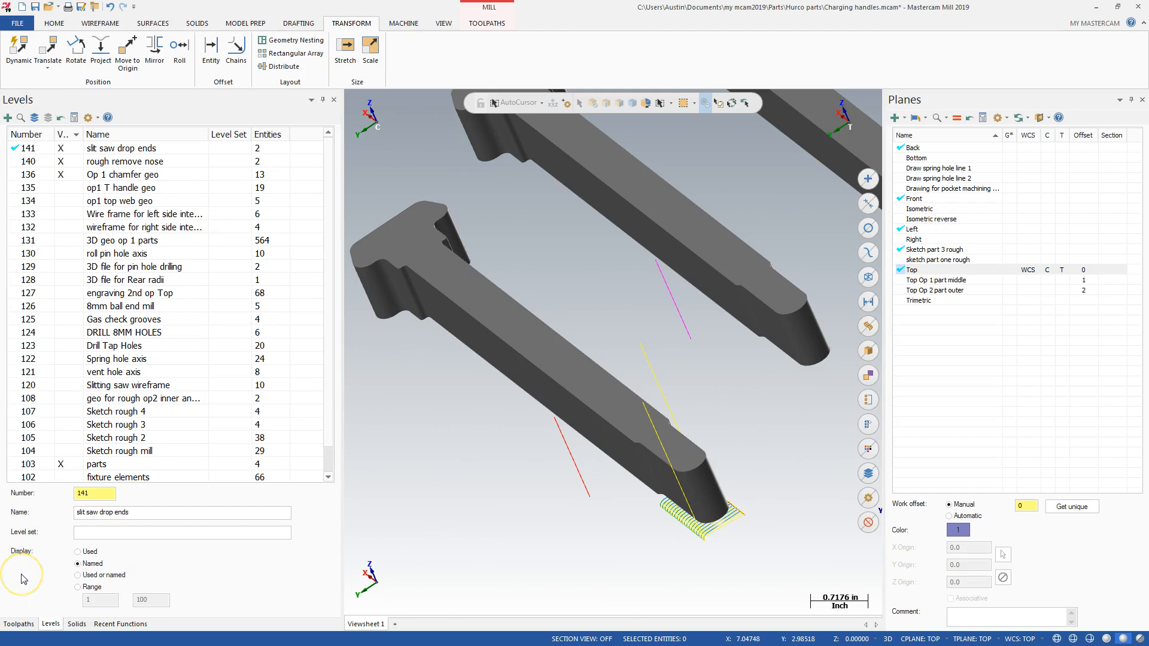